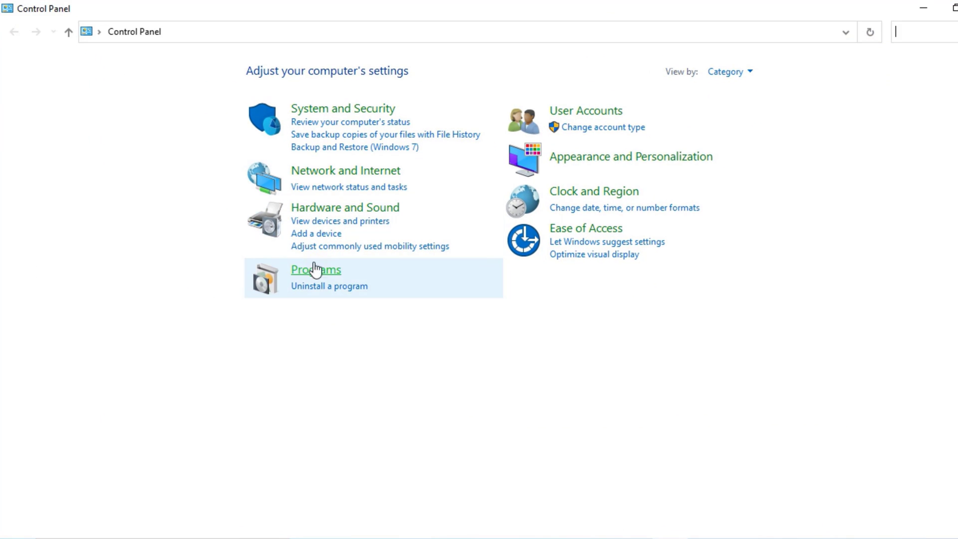
Open Programs and Features and scroll down to the MySQL entries
click(316, 269)
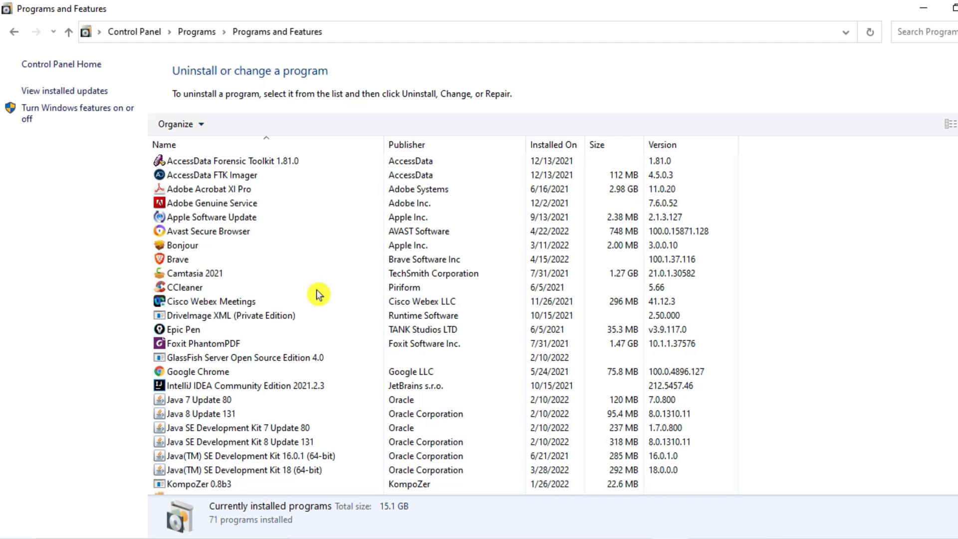
scroll(down, 3)
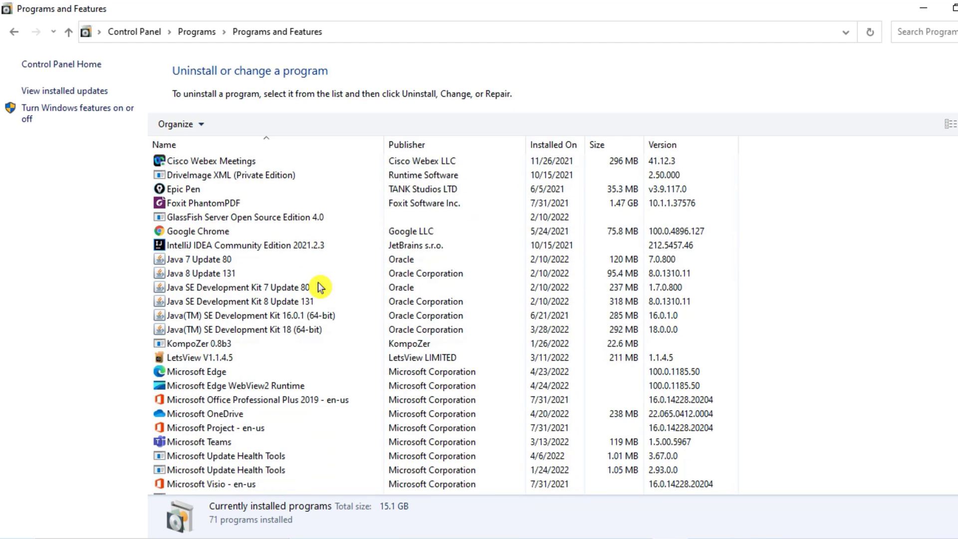
scroll(down, 3)
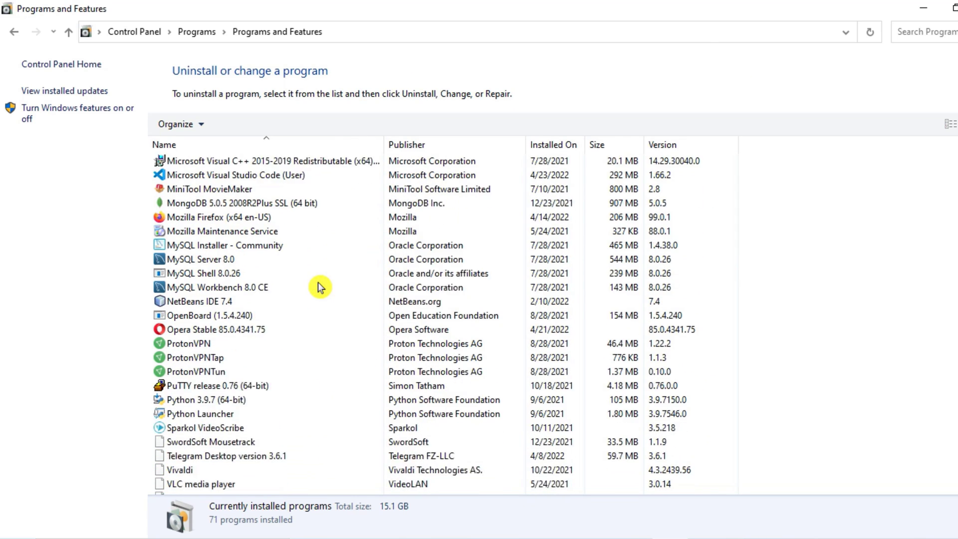
scroll(down, 3)
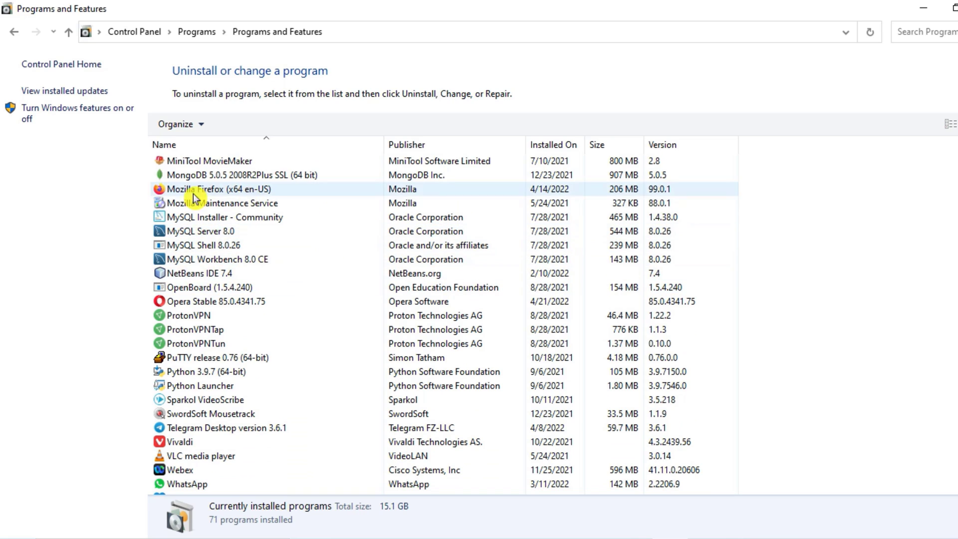
Click through the MySQL Installer, Server, Shell and Workbench entries
click(208, 232)
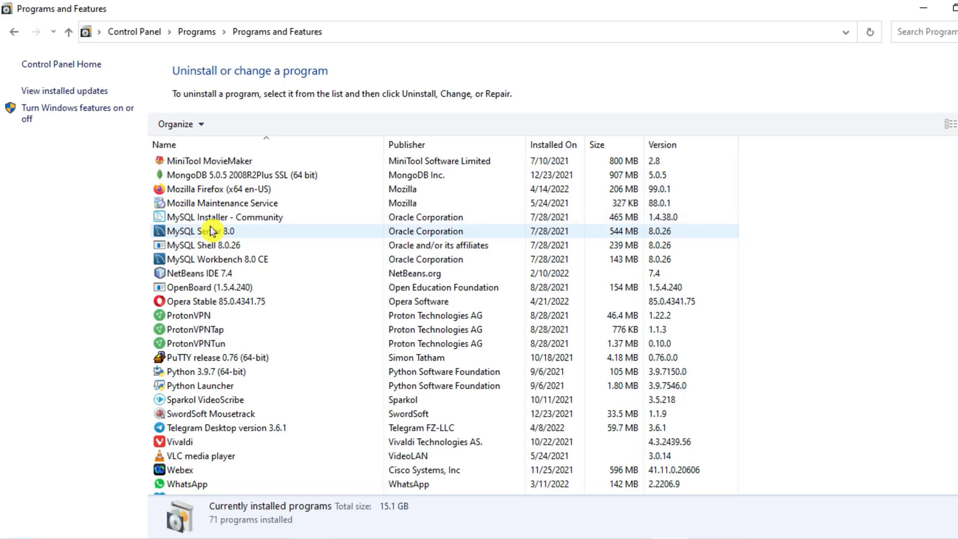
click(220, 217)
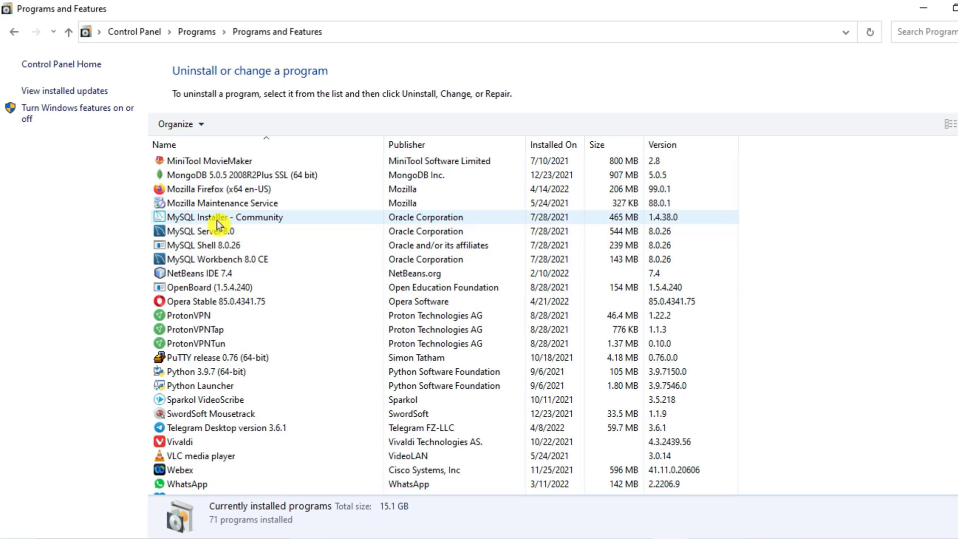
click(201, 231)
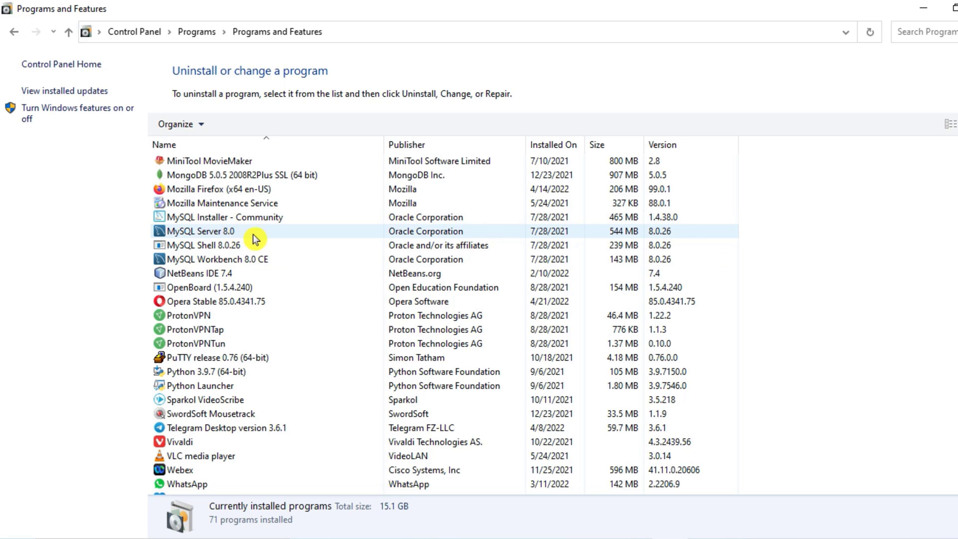
click(201, 245)
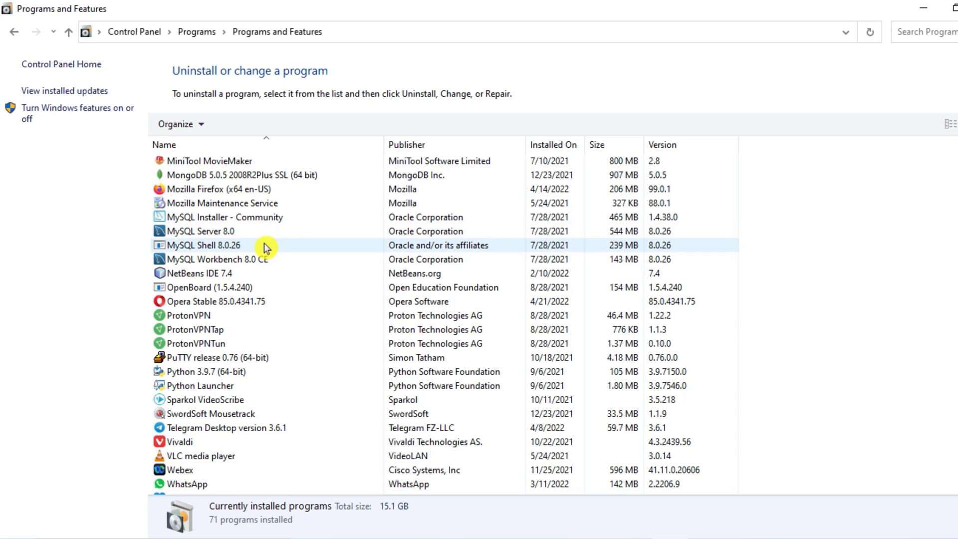
click(220, 259)
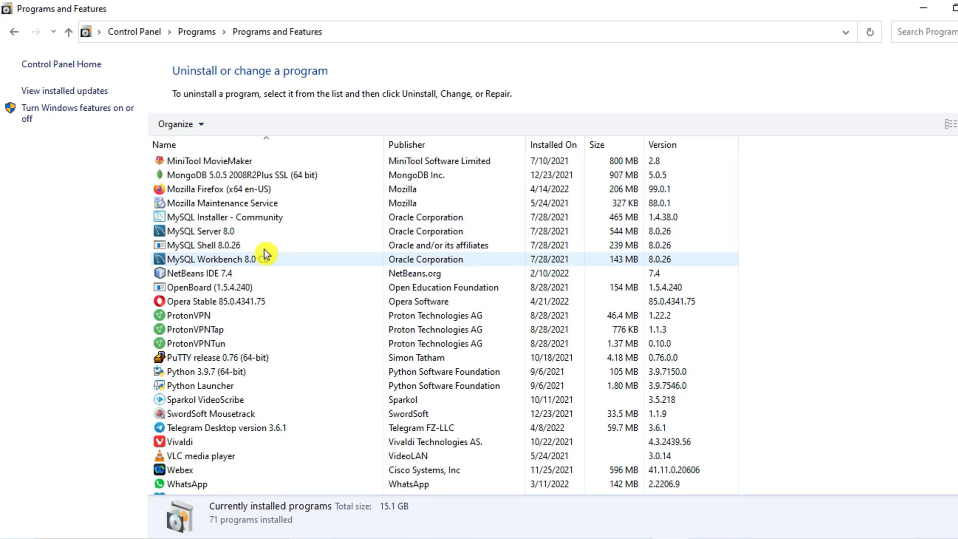
click(202, 245)
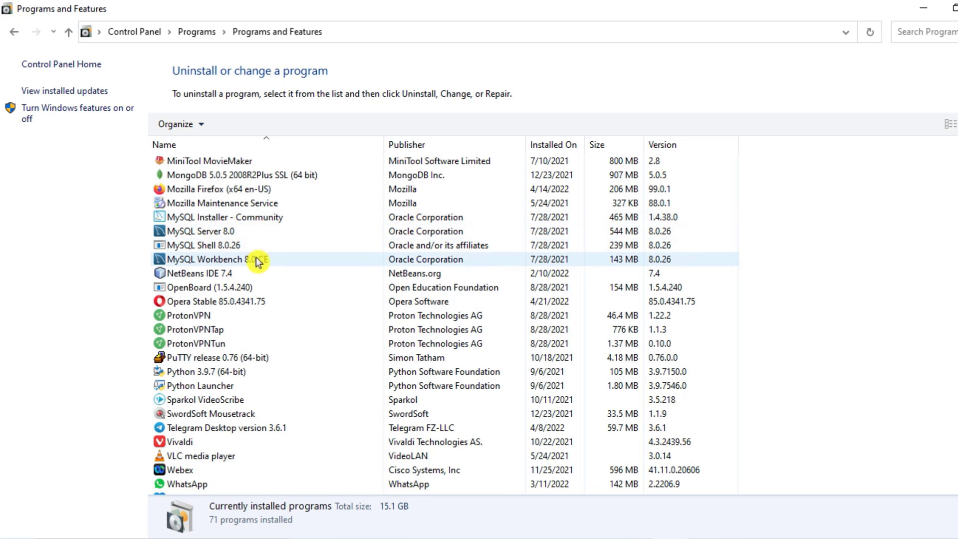
Uninstall MySQL Workbench 8.0 CE and confirm the removal
click(245, 259)
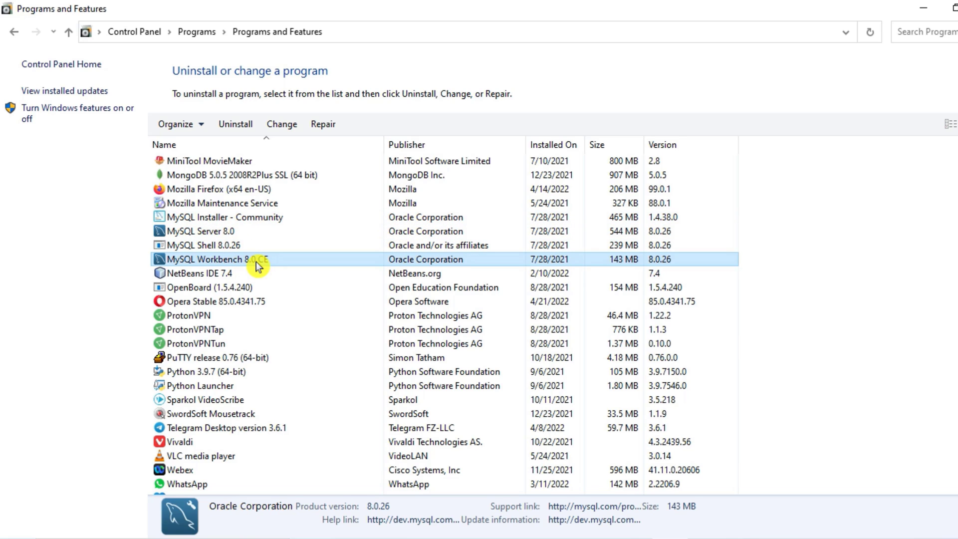
mouse_move(235, 124)
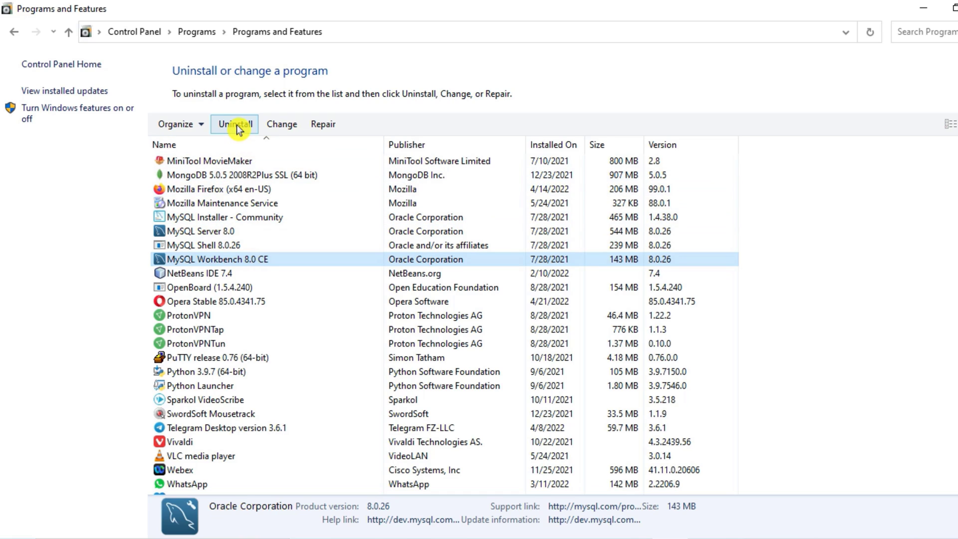
click(234, 124)
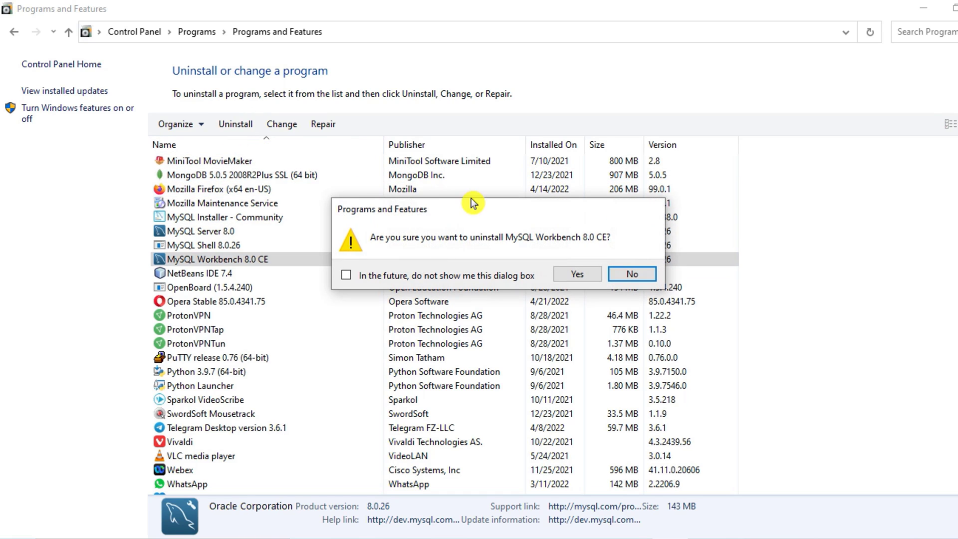
mouse_move(420, 245)
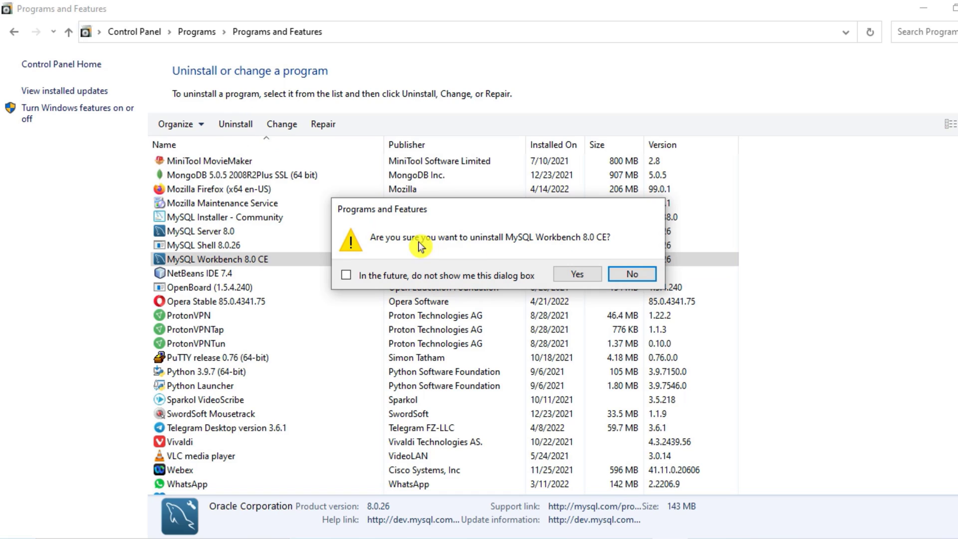
mouse_move(556, 253)
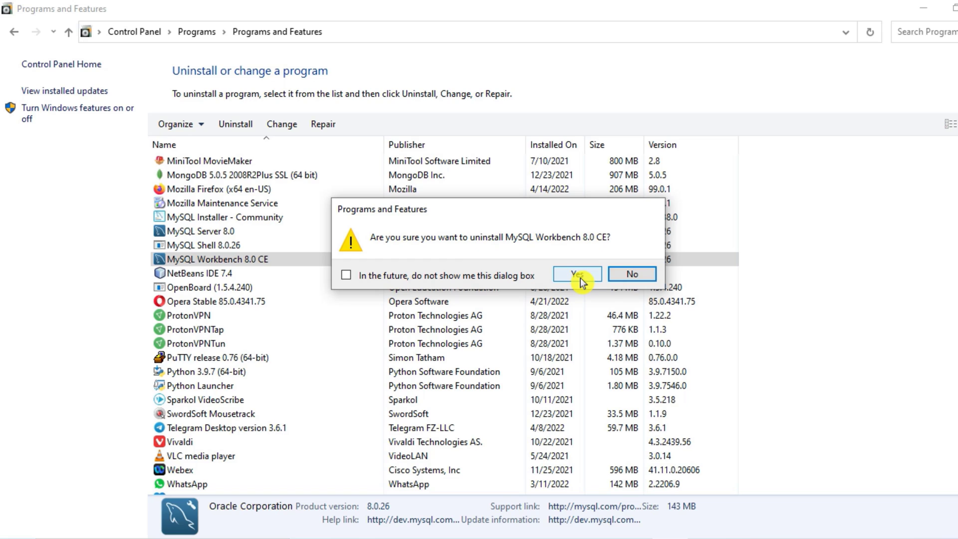
click(574, 274)
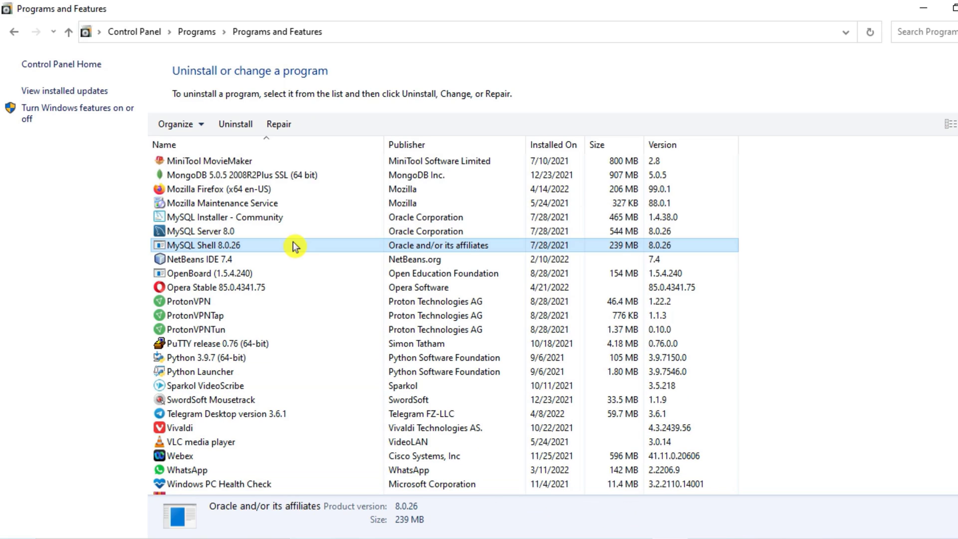
mouse_move(287, 245)
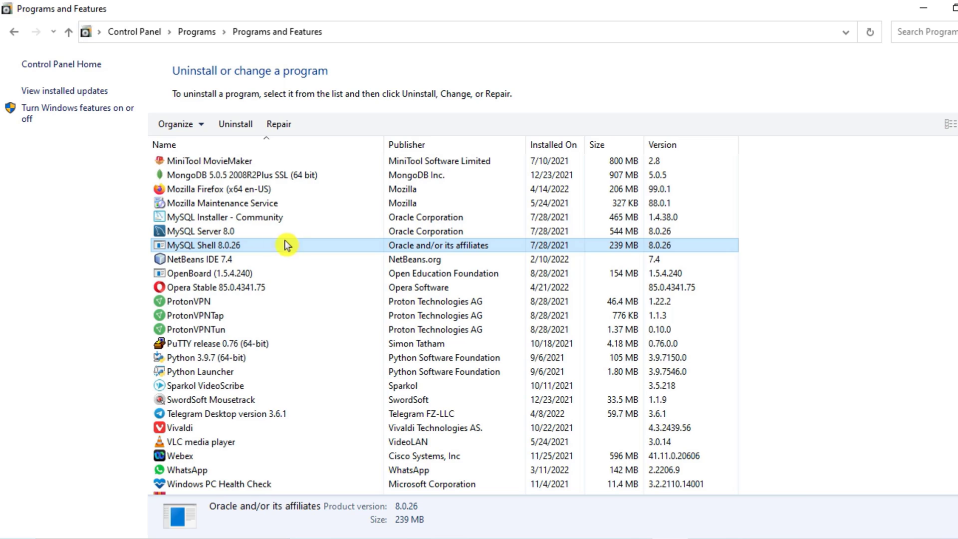
Uninstall MySQL Shell 8.0.26 and MySQL Server 8.0, confirming each removal
click(235, 124)
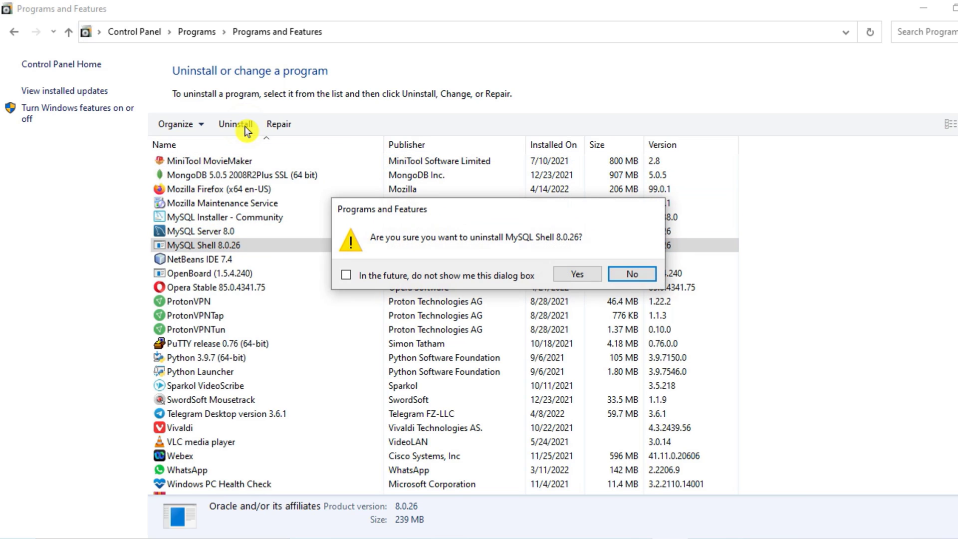
click(576, 273)
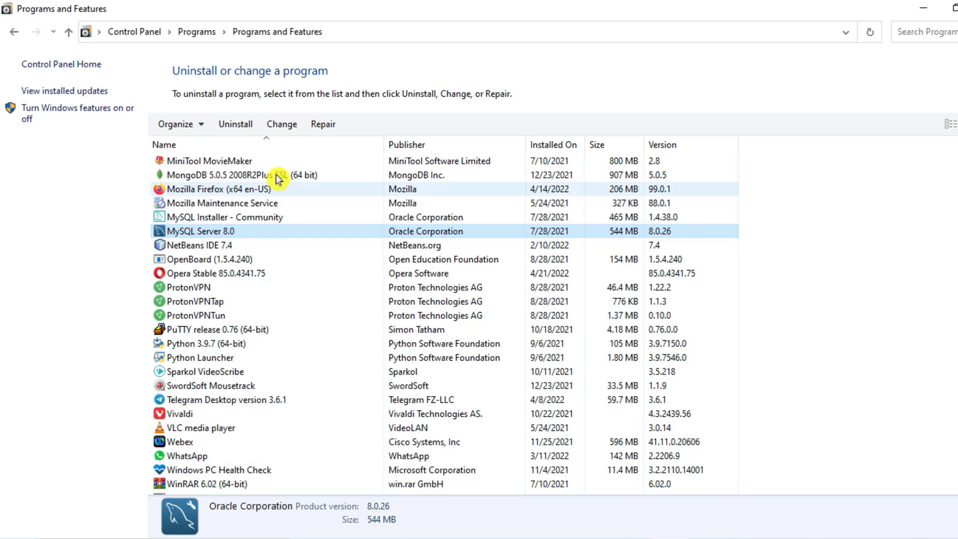
click(235, 124)
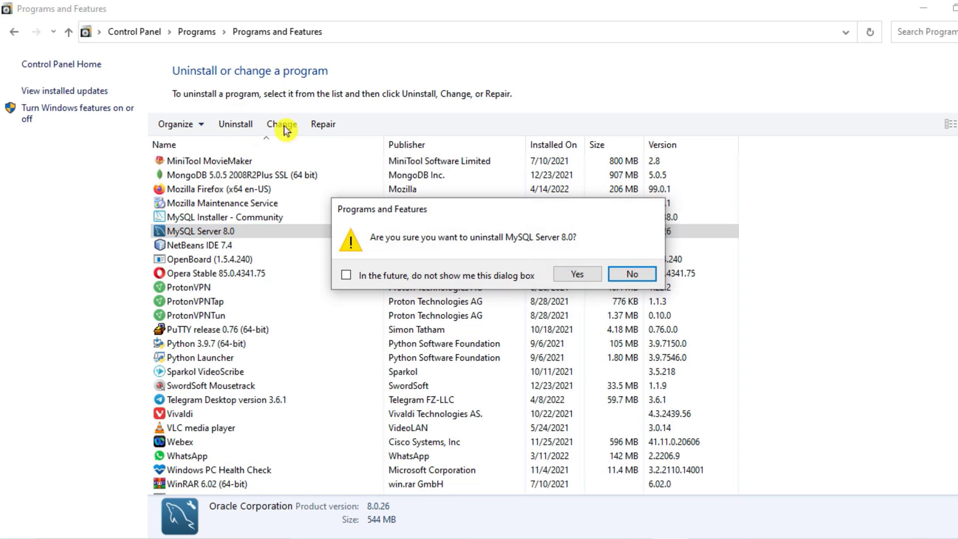
click(577, 274)
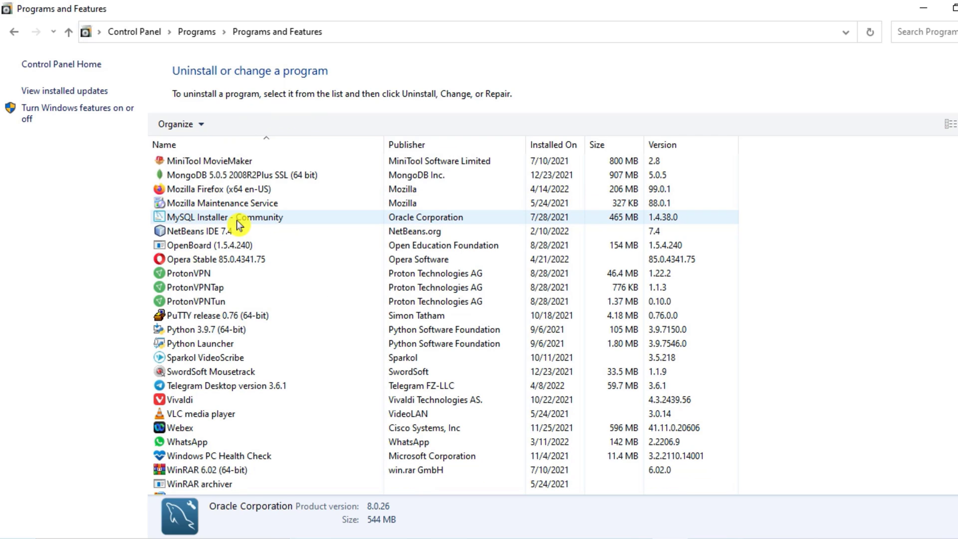
Uninstall MySQL Installer - Community, check the list top, and close Programs and Features
click(218, 218)
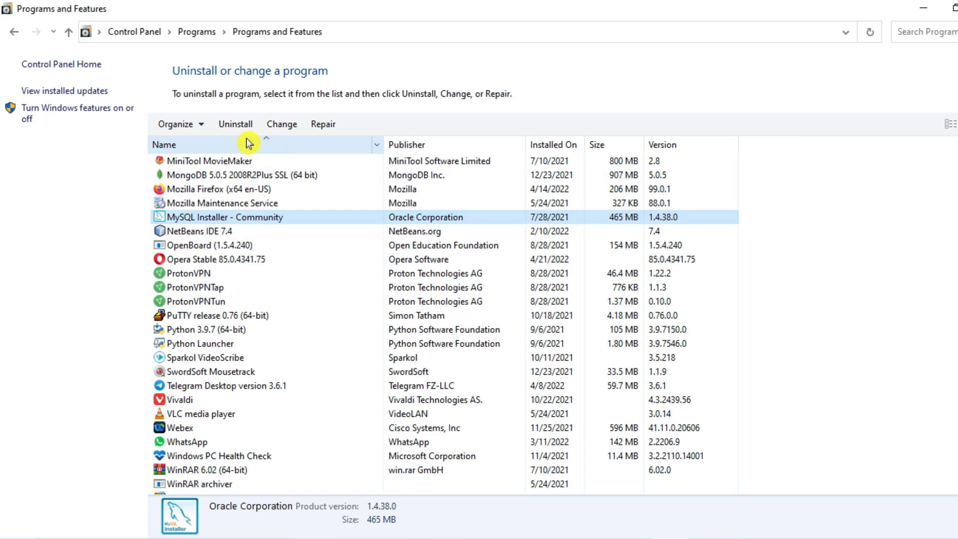
click(235, 125)
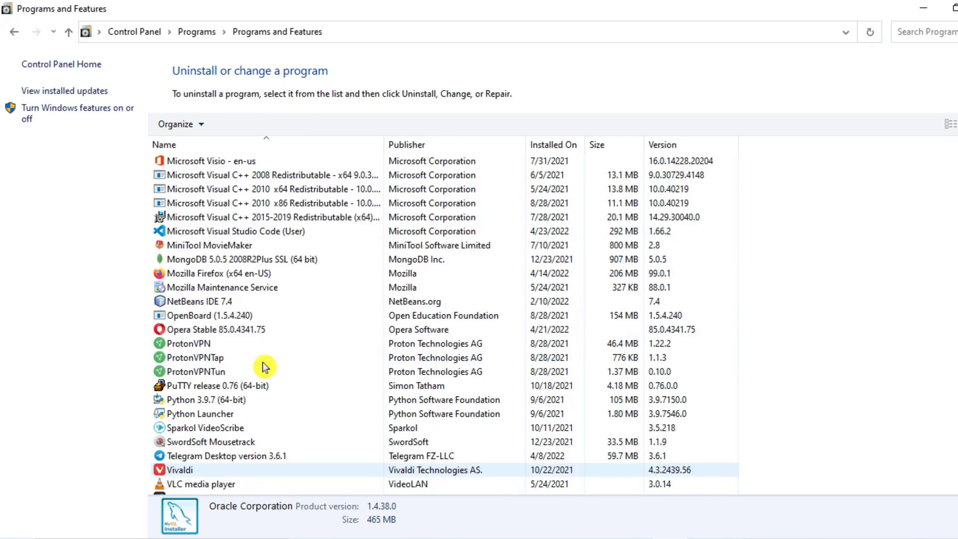
scroll(up, 3)
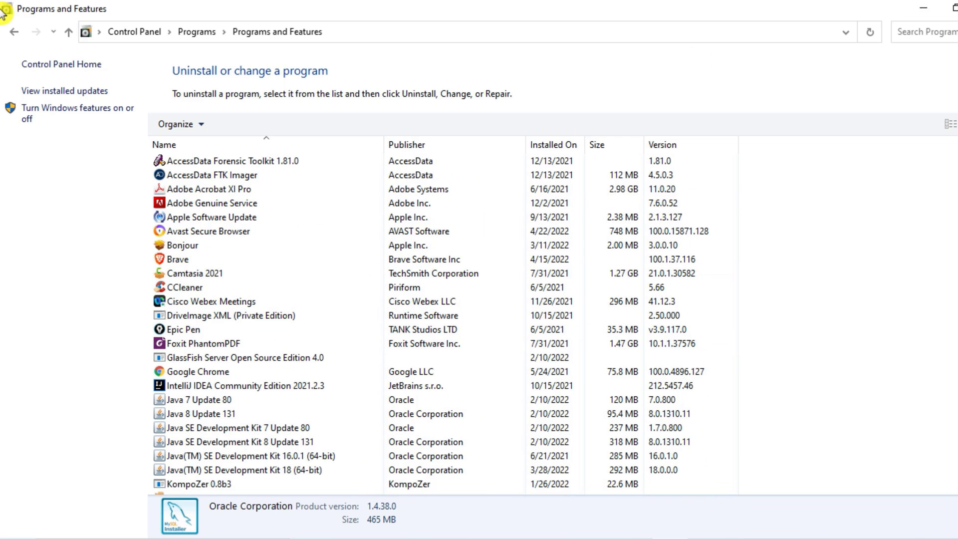
click(951, 8)
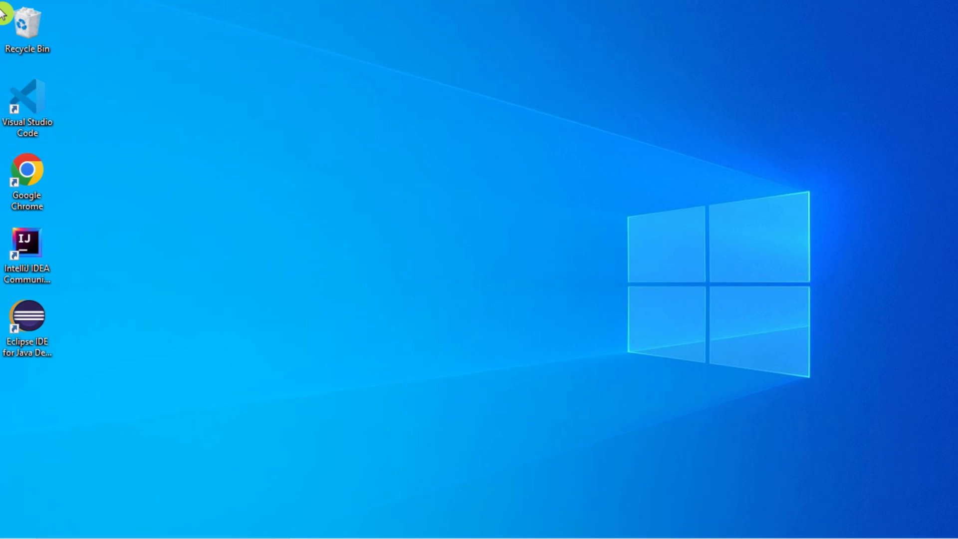
mouse_move(625, 112)
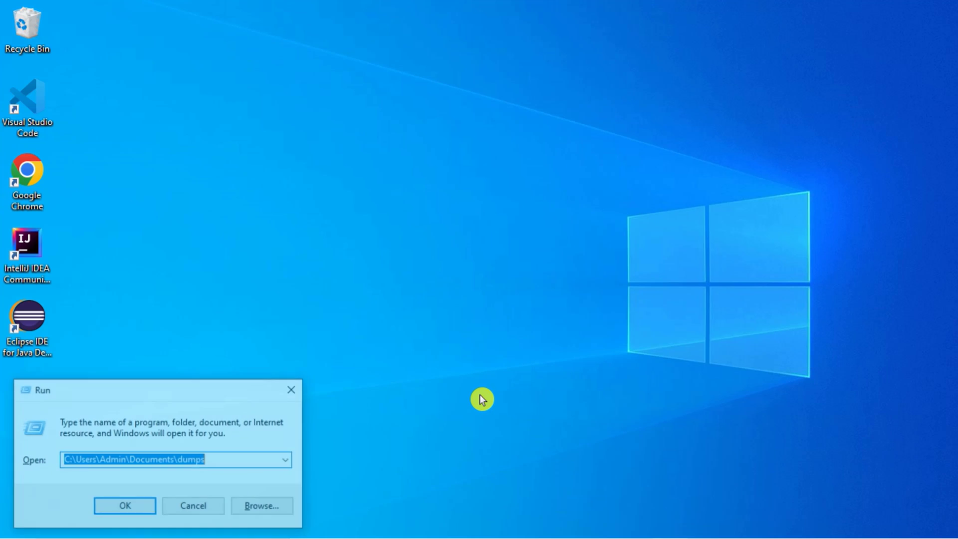
Open the C:\Program Files folder in File Explorer
click(124, 505)
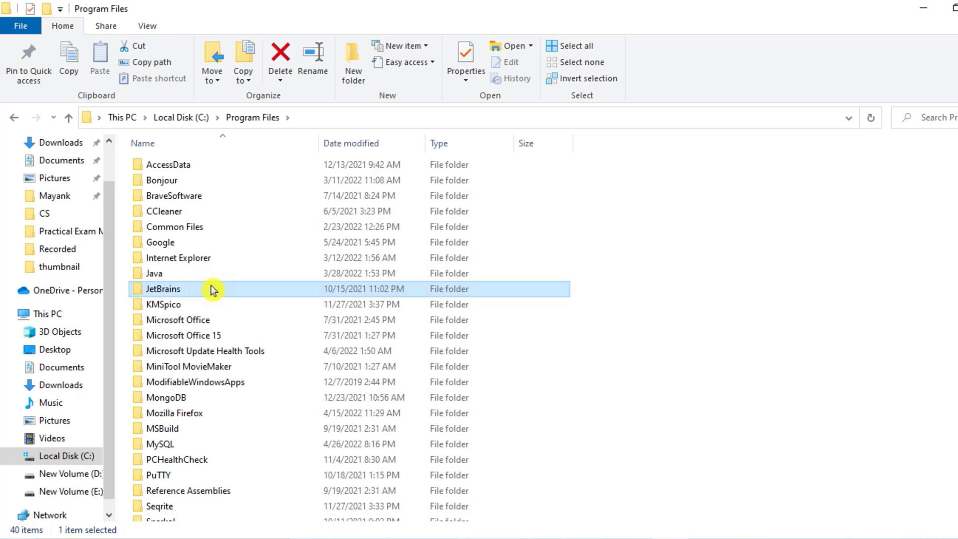
Delete the MySQL folder from Program Files with admin approval, and show hidden items
click(174, 412)
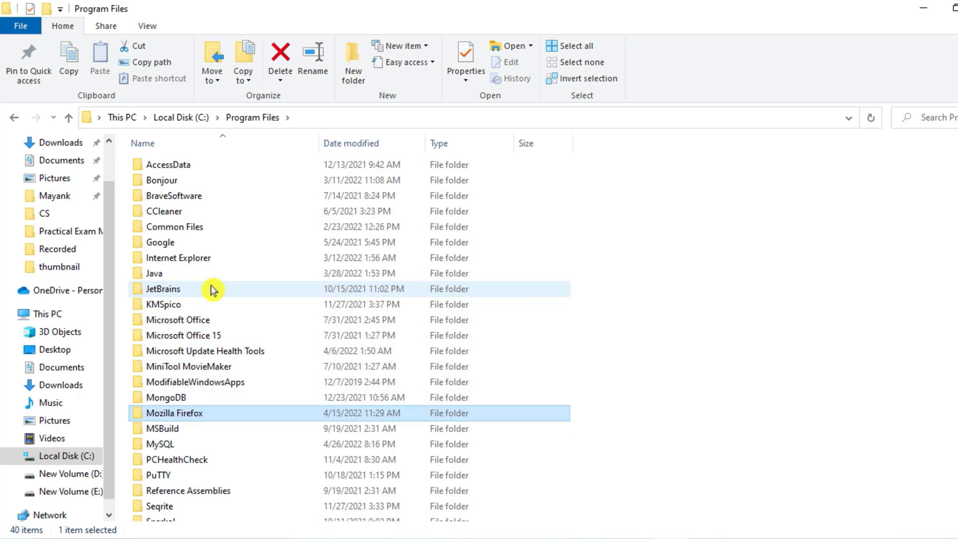
click(160, 444)
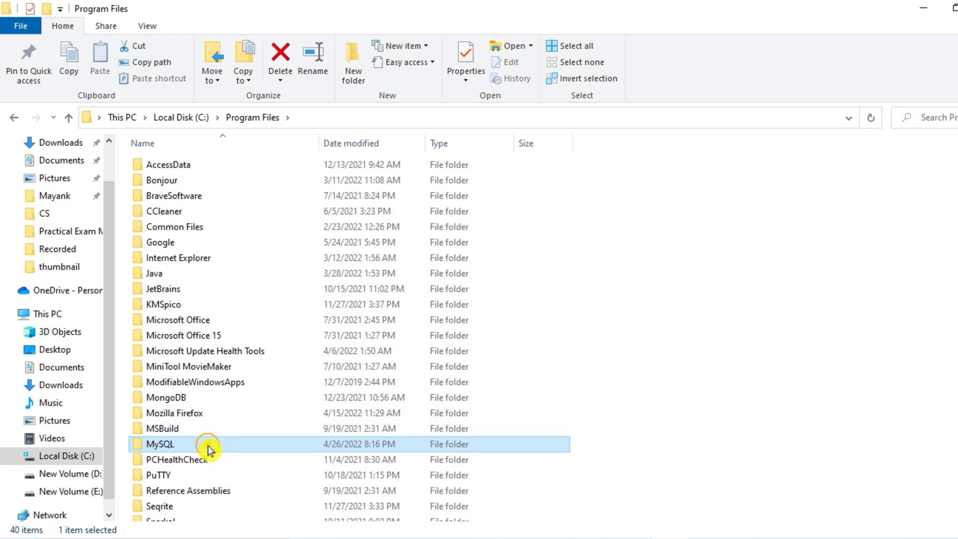
double_click(160, 443)
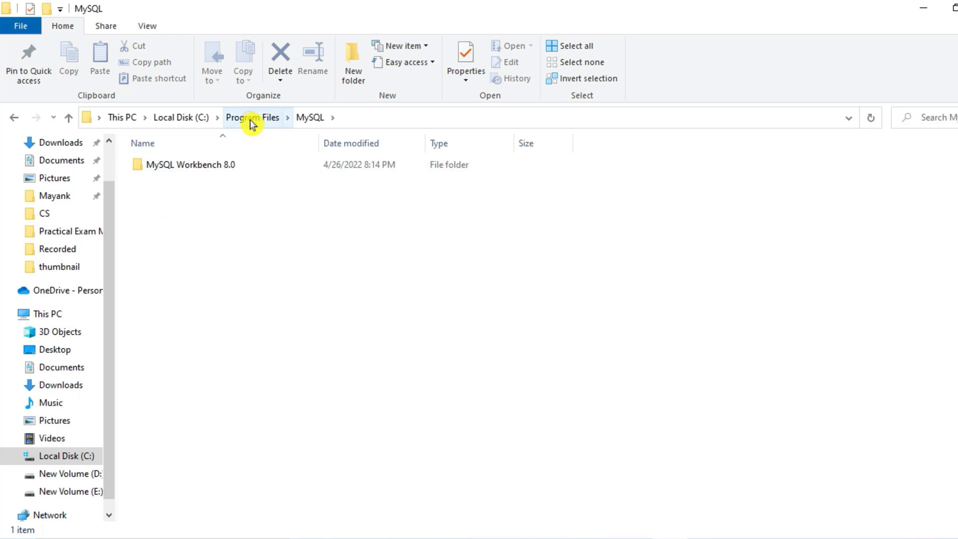
click(252, 117)
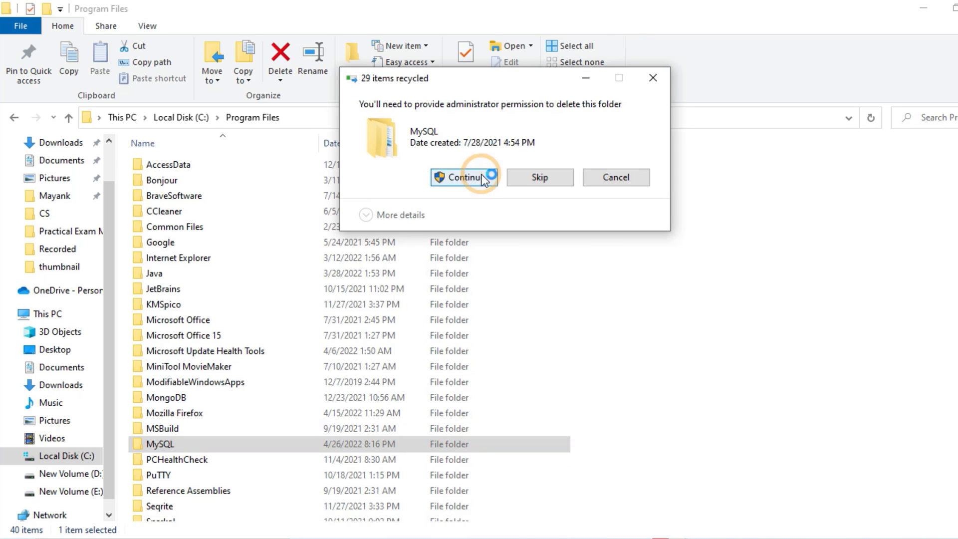
click(464, 177)
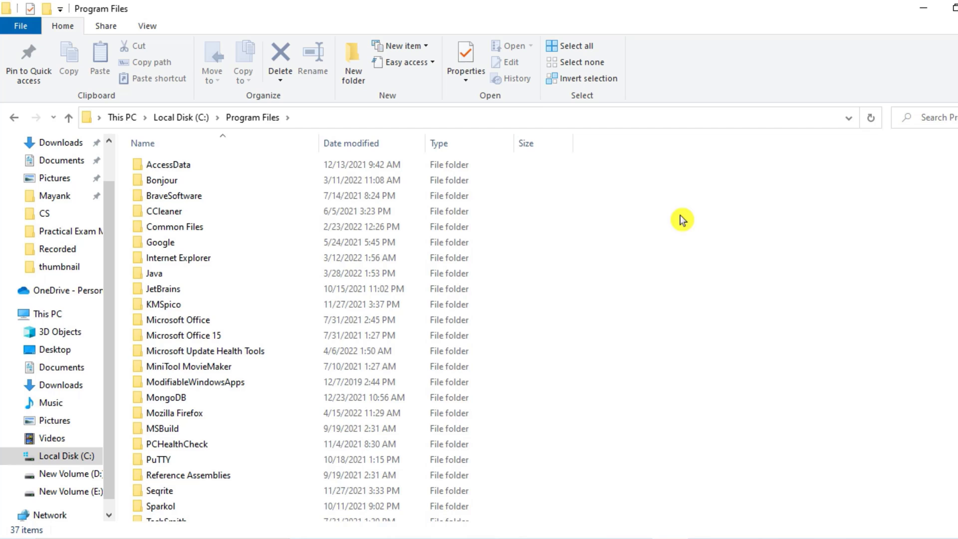
click(147, 26)
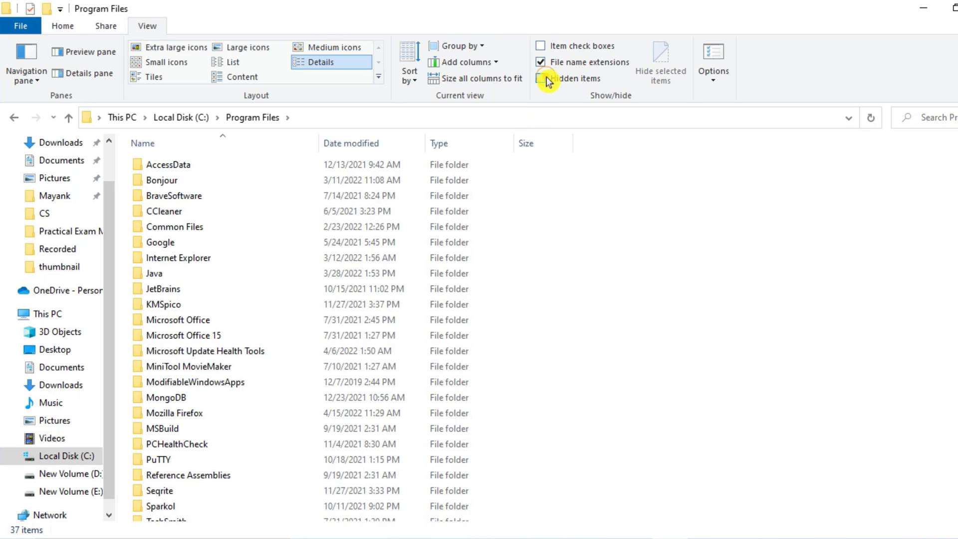
click(540, 78)
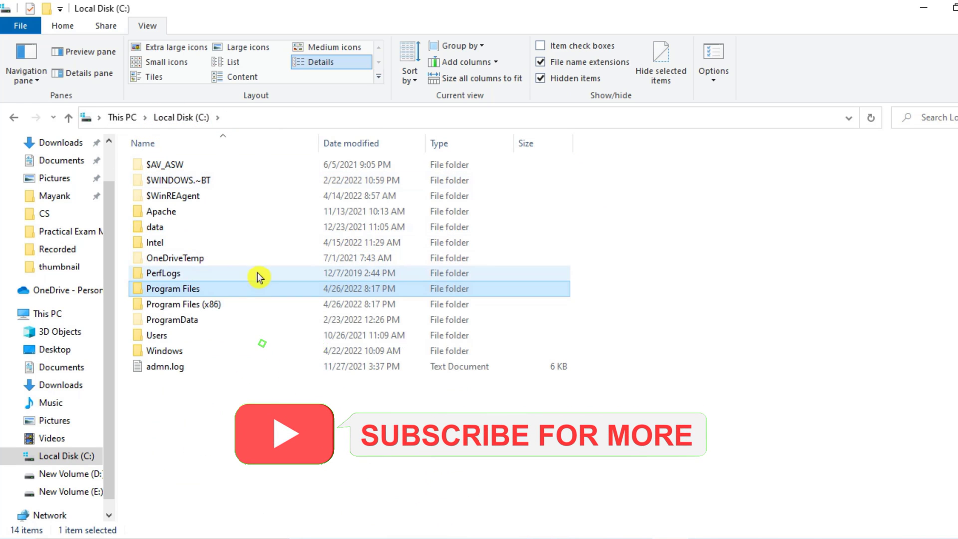
Navigate into C:\ProgramData\MySQL\MySQL Server 8.0\Data
click(172, 319)
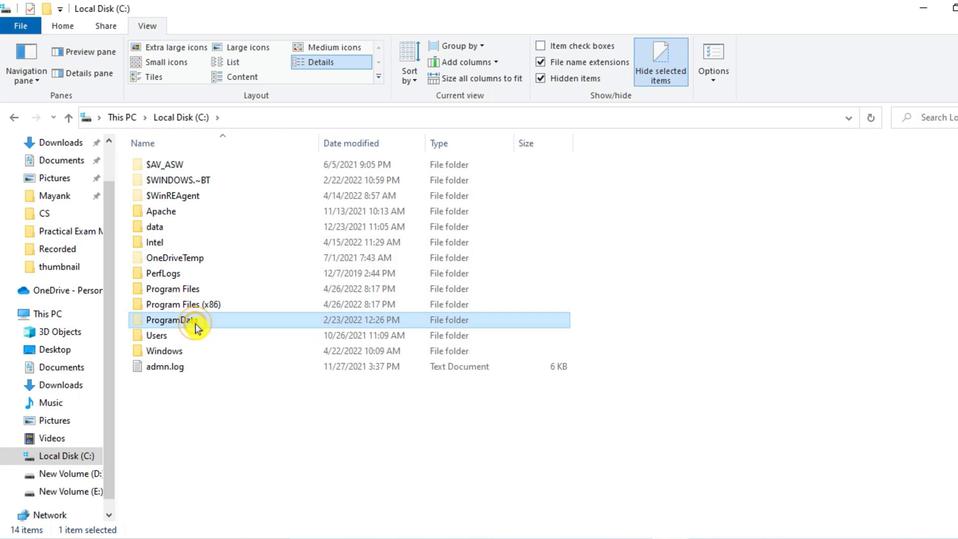
click(59, 25)
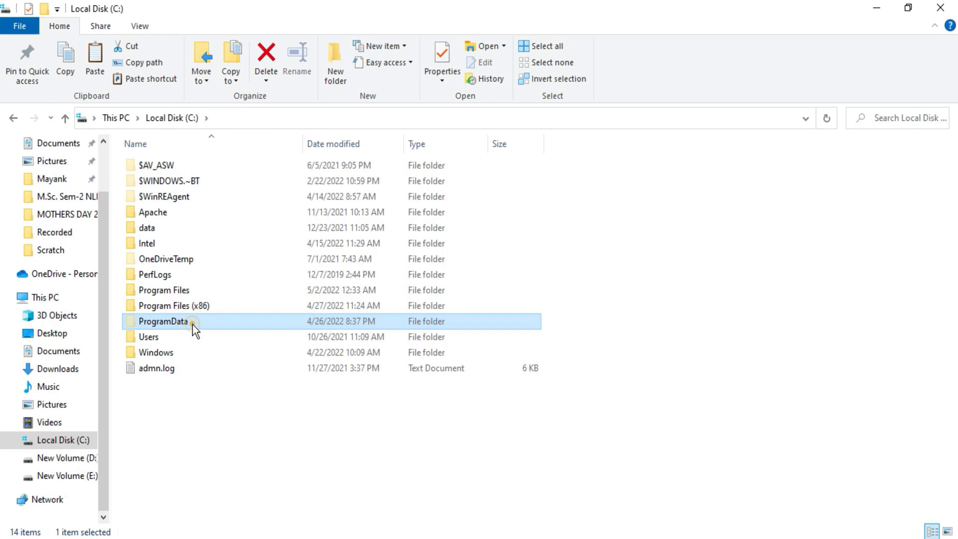
double_click(162, 321)
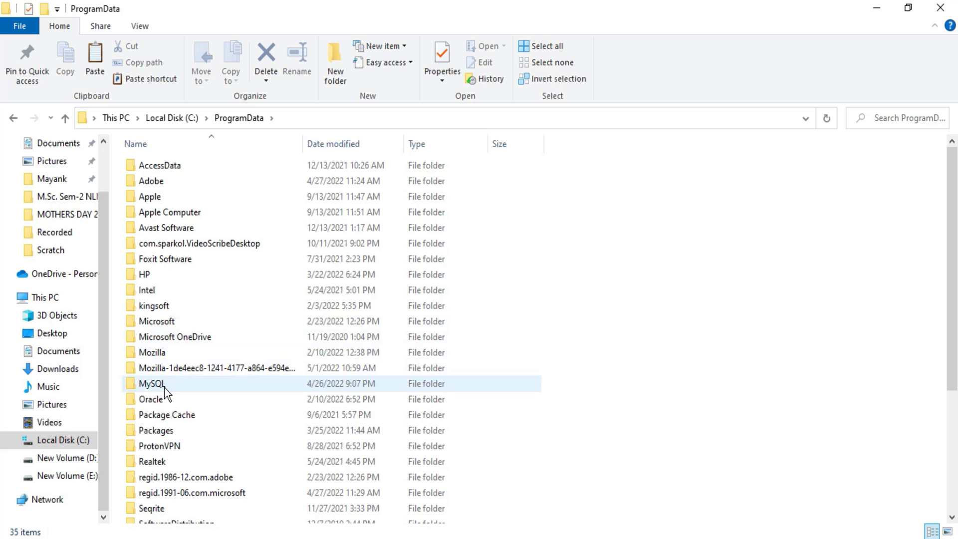
mouse_move(153, 383)
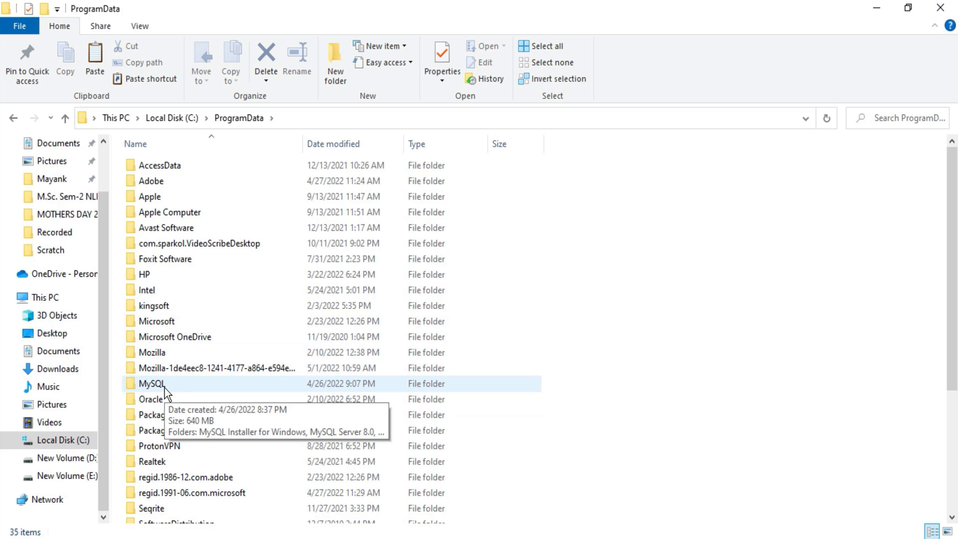
double_click(151, 384)
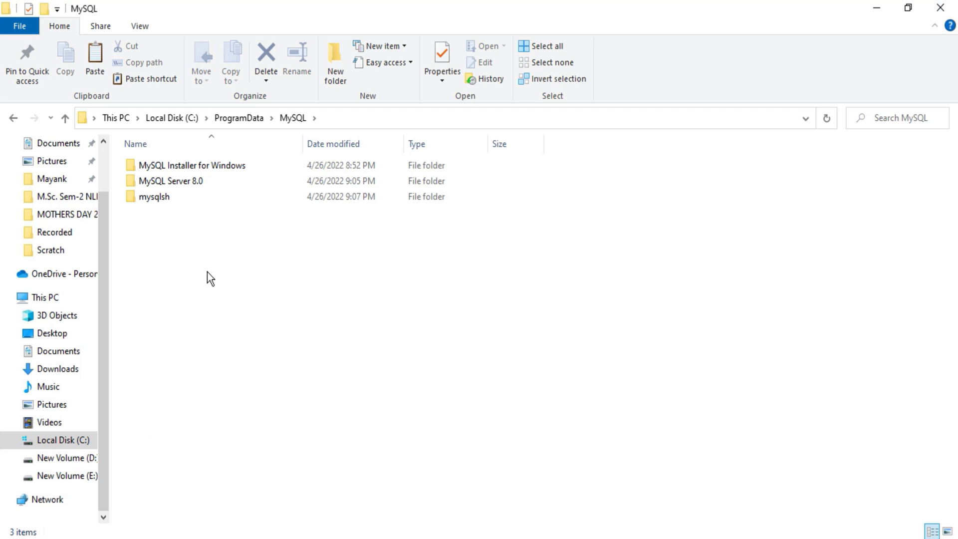
mouse_move(204, 237)
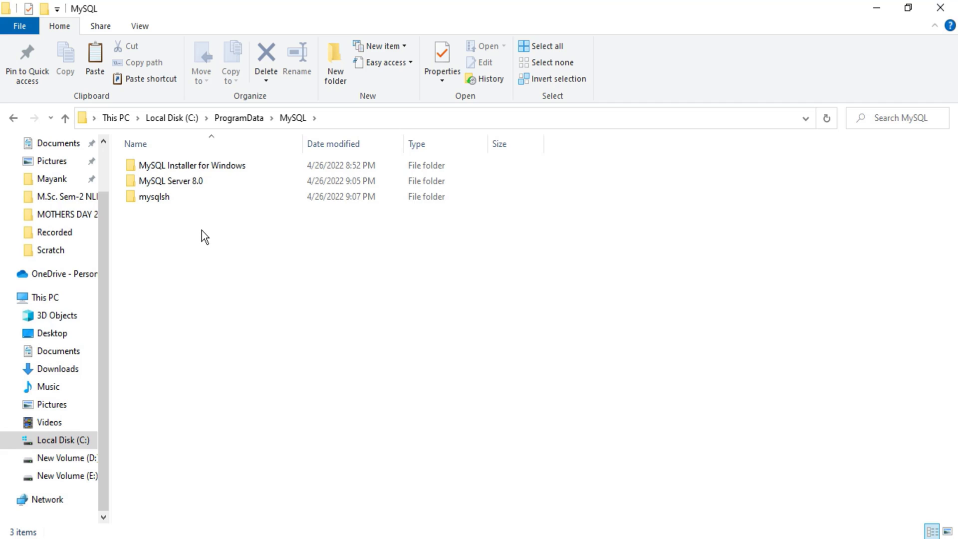
click(154, 196)
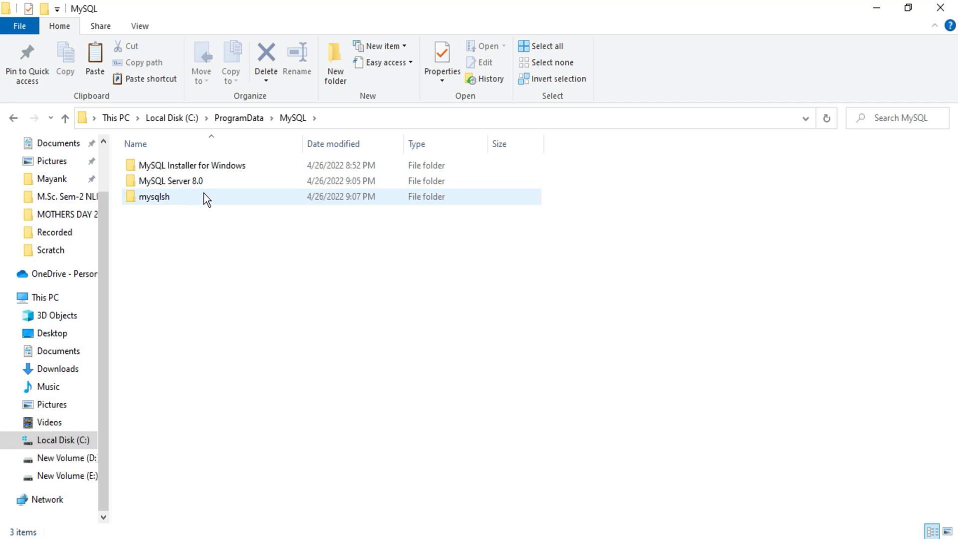
double_click(171, 180)
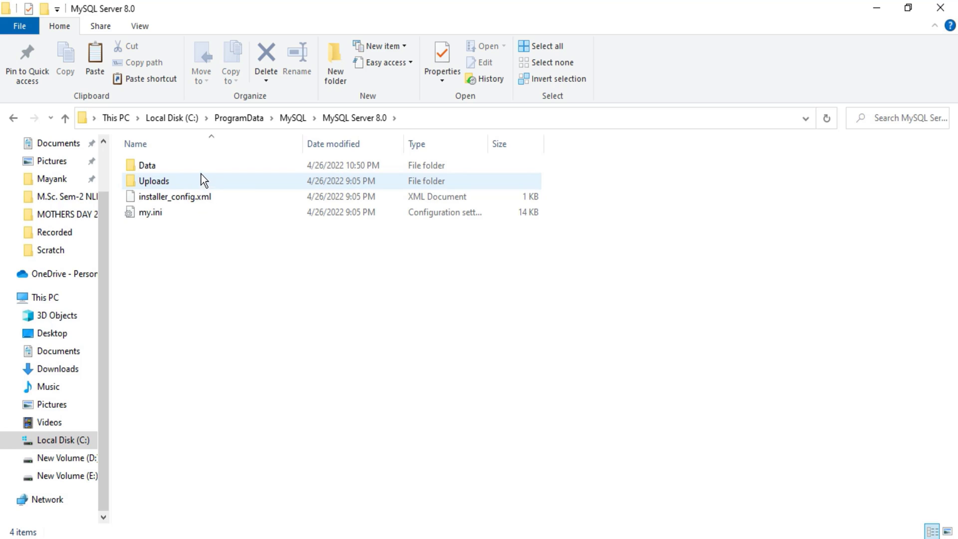
click(147, 166)
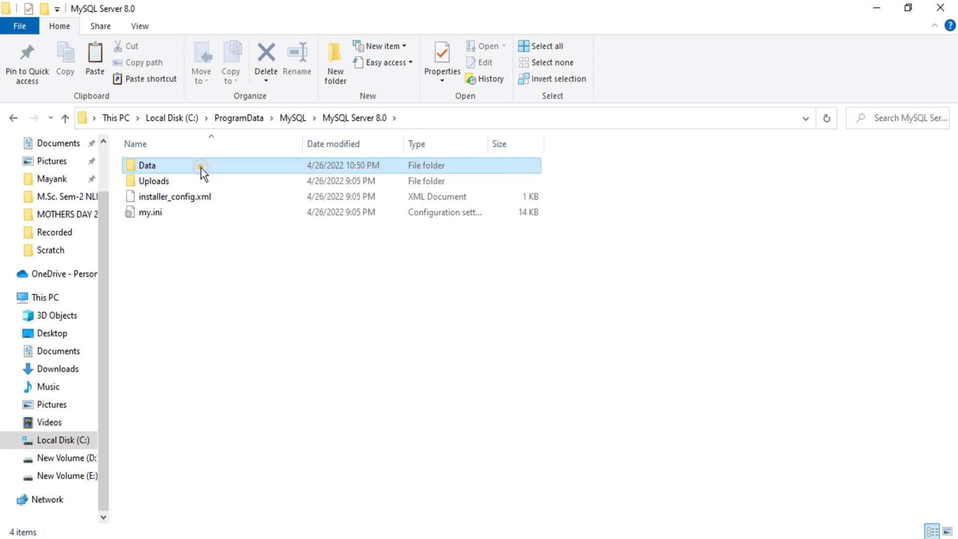
double_click(147, 165)
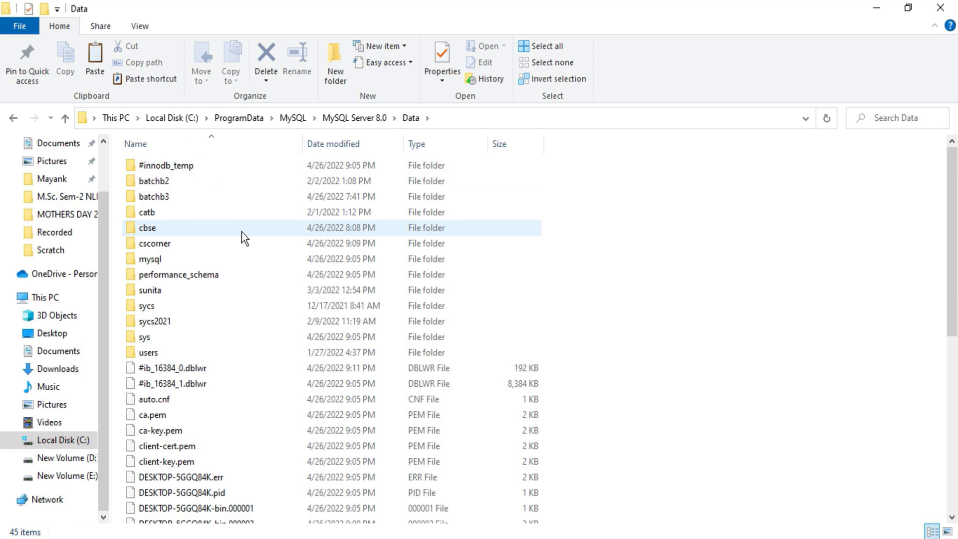
mouse_move(242, 236)
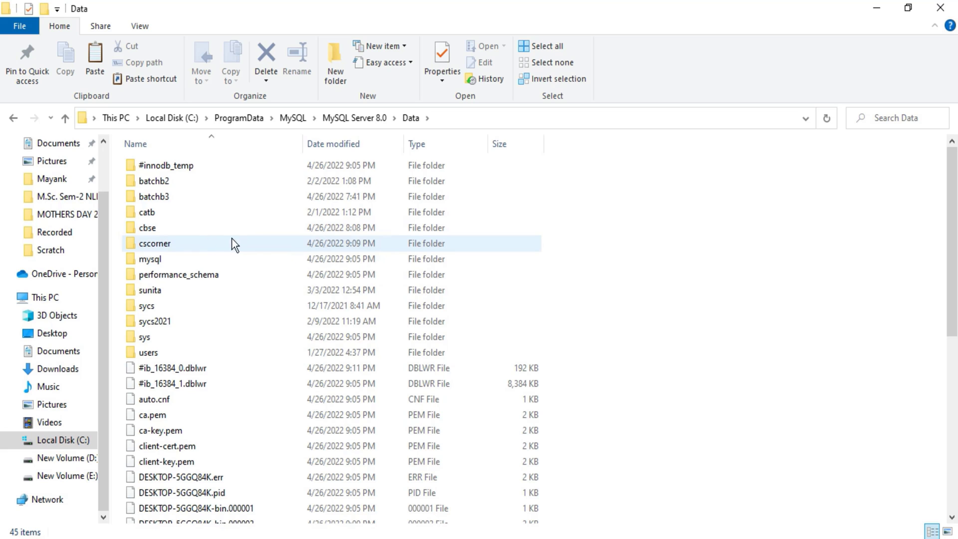
mouse_move(238, 245)
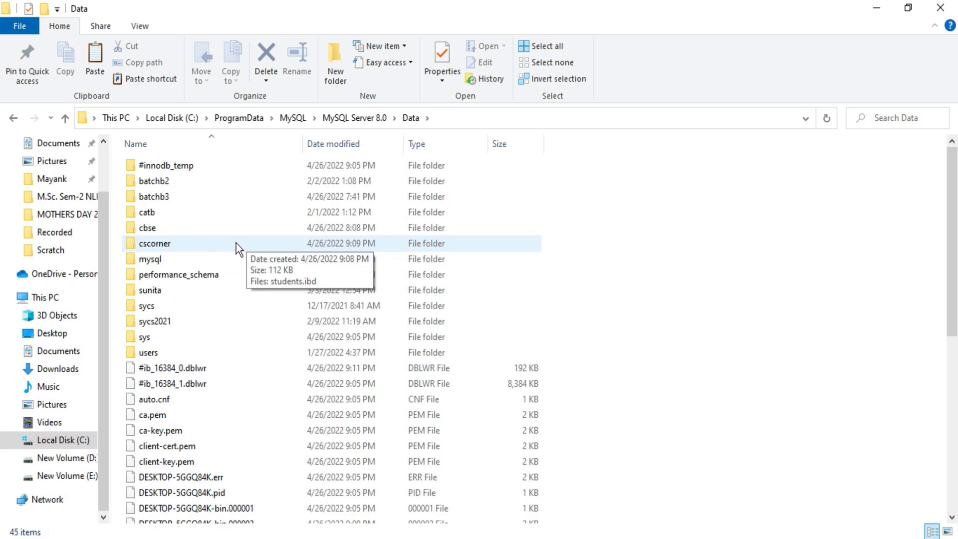
Copy the cscorner and sunita folders into D:\cs corner java, then return to Data
click(153, 289)
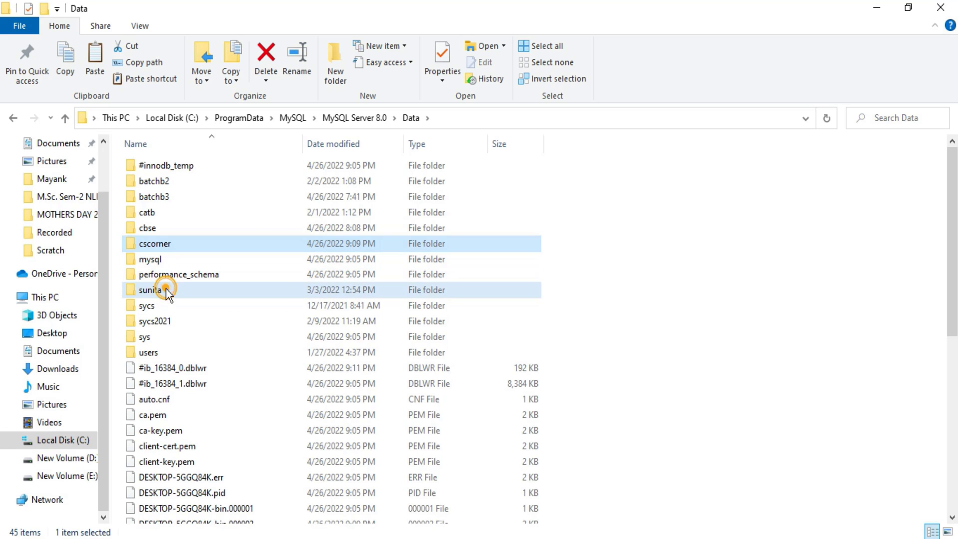
click(150, 290)
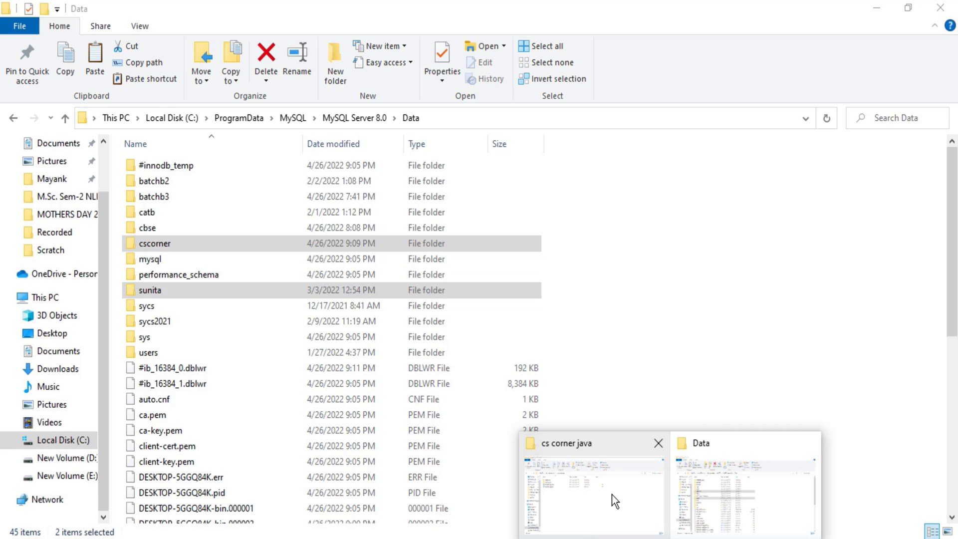
click(589, 495)
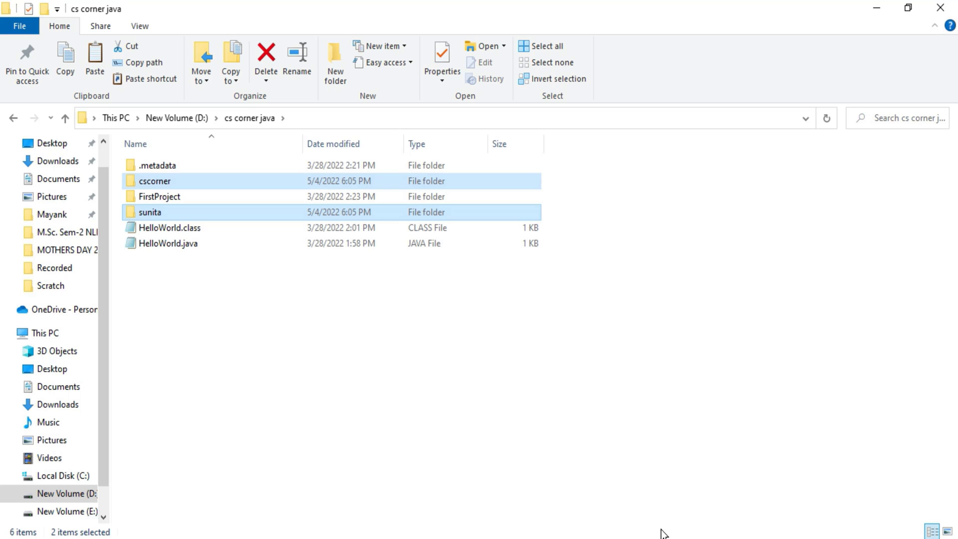
mouse_move(752, 526)
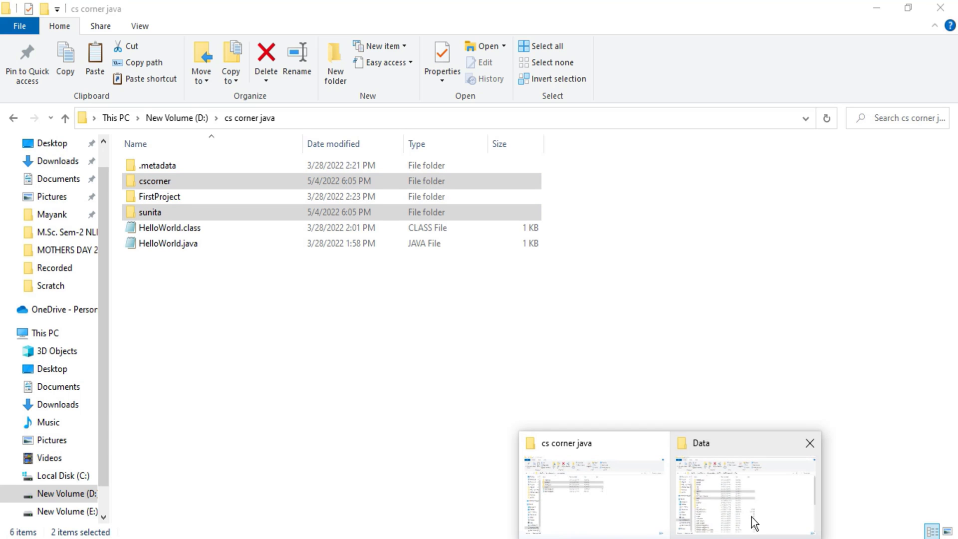
click(740, 483)
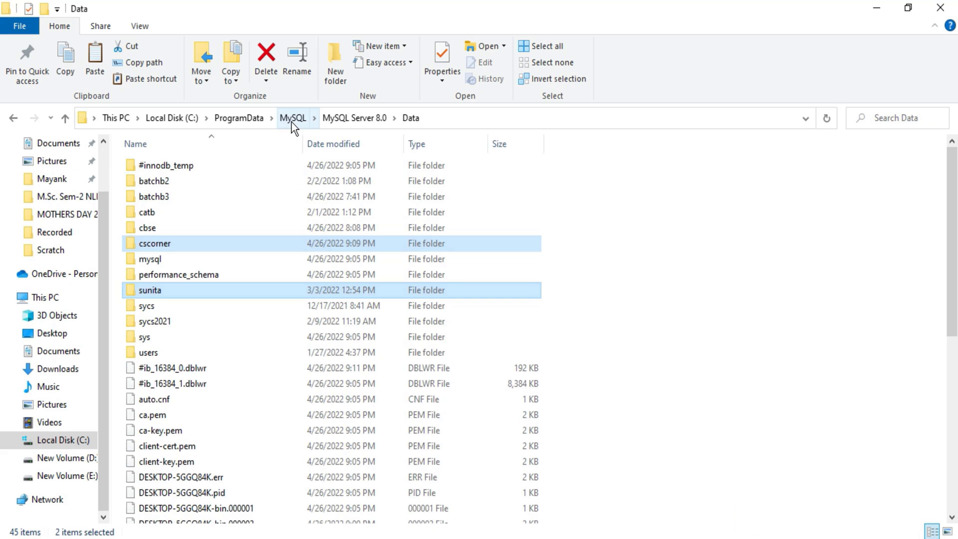
Delete the MySQL folder from C:\ProgramData, granting administrator permission
click(293, 117)
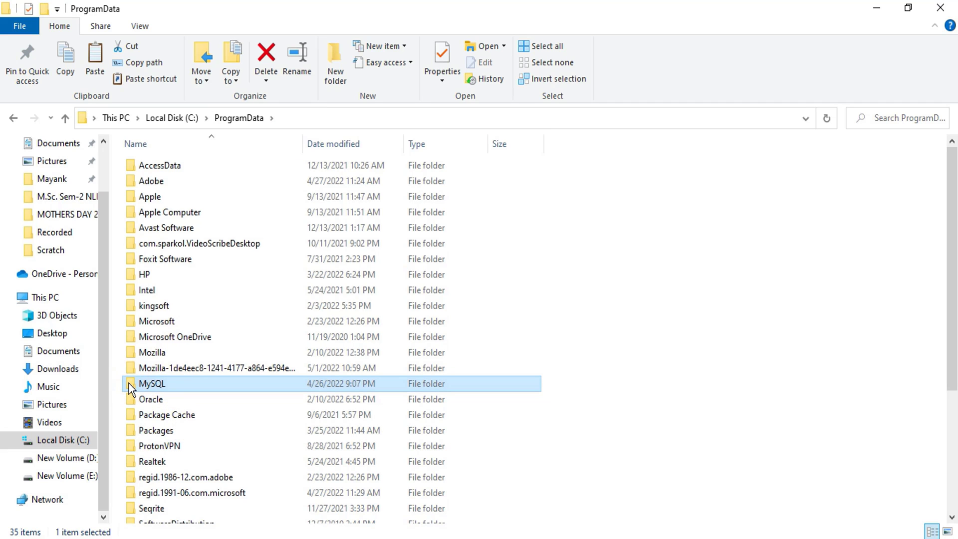
click(265, 58)
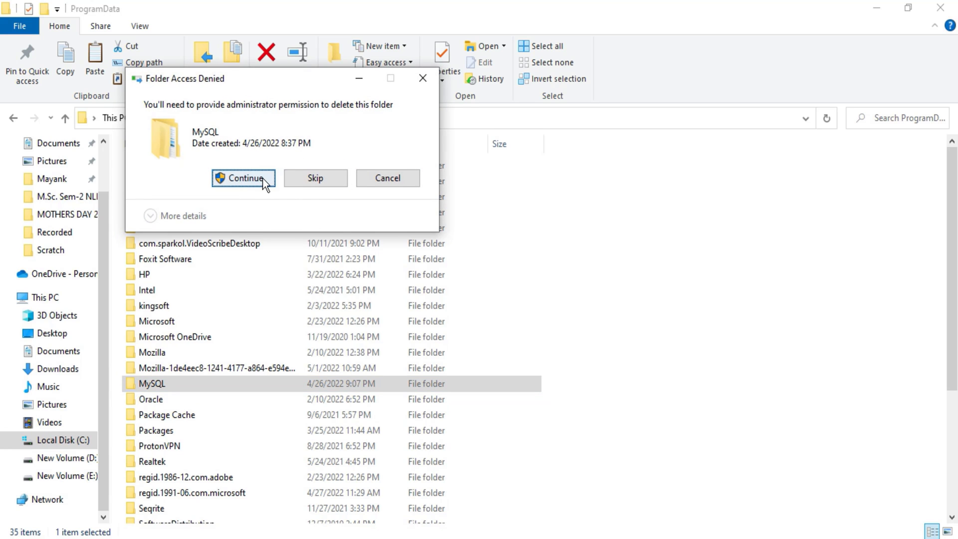
click(242, 177)
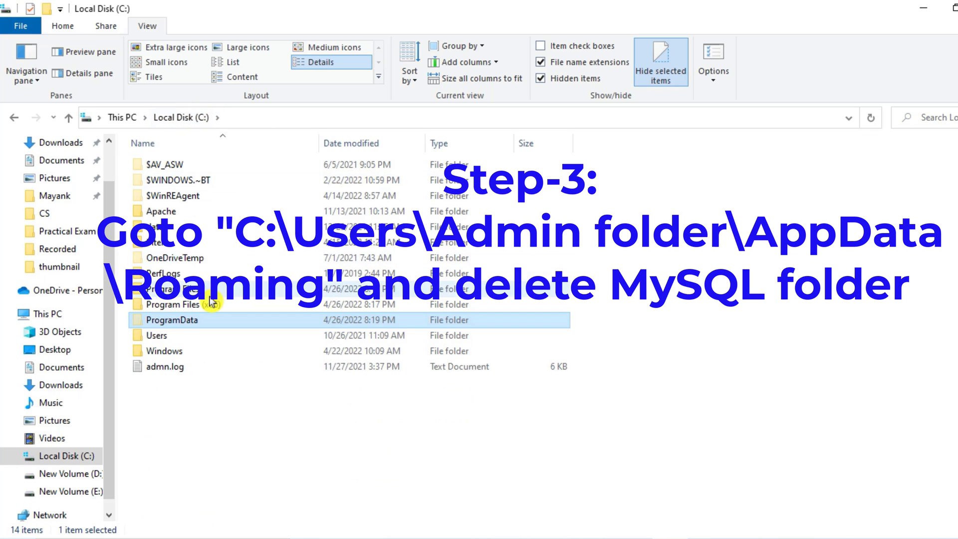
Navigate to C:\Users\Admin\AppData\Roaming
double_click(156, 336)
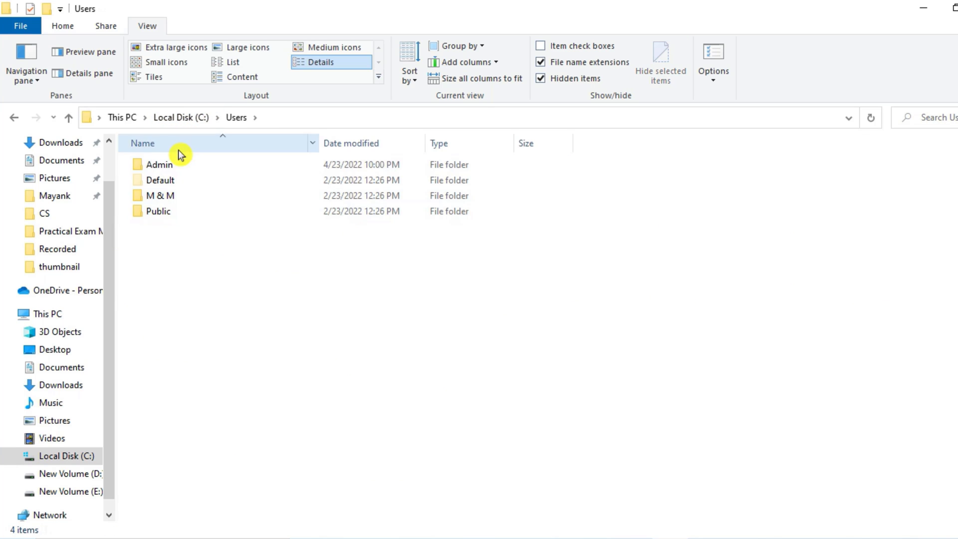
double_click(159, 164)
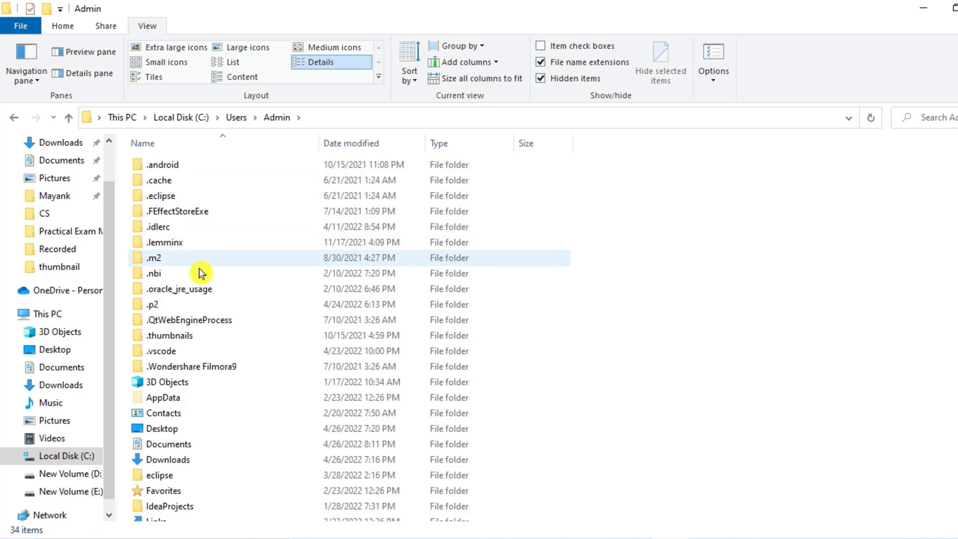
double_click(164, 397)
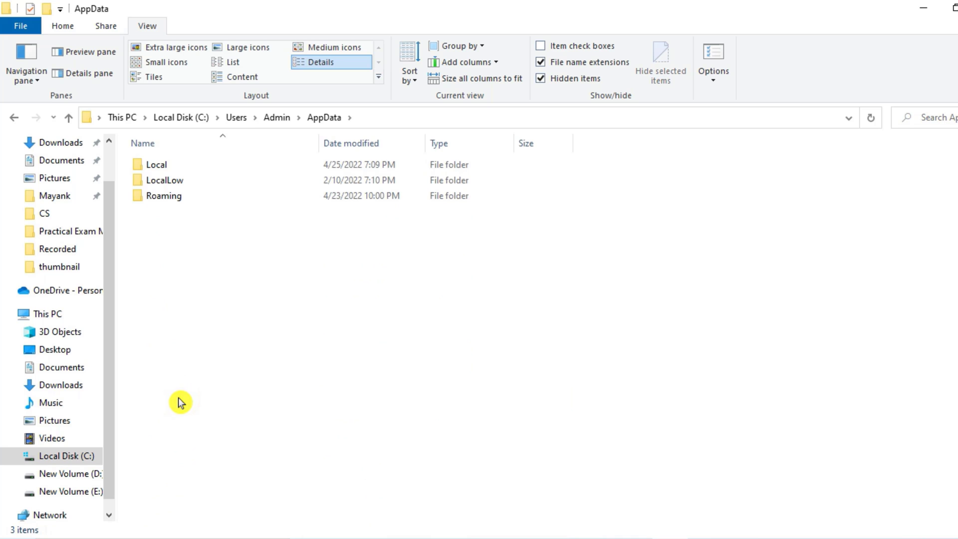
click(163, 195)
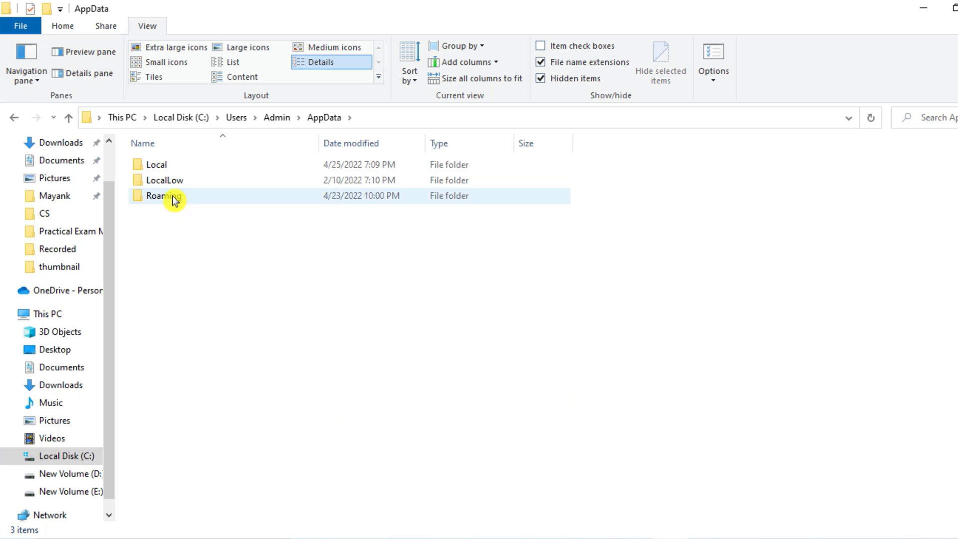
double_click(164, 195)
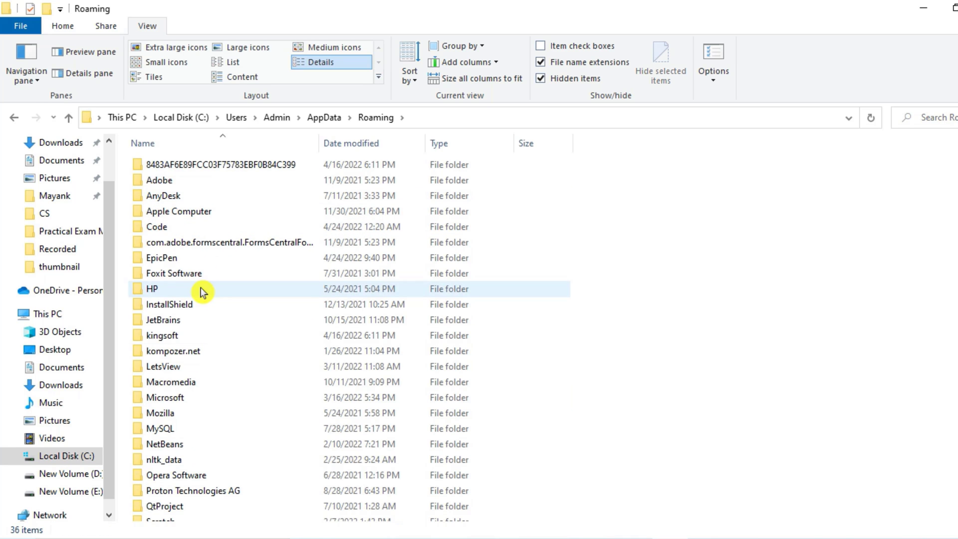
Inspect the Roaming MySQL folder, go back and remove it
click(160, 428)
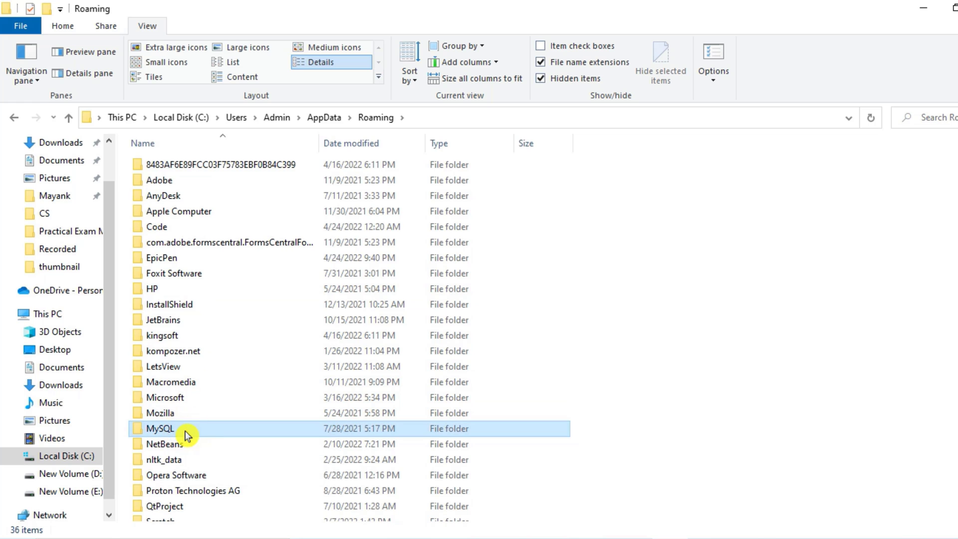
double_click(161, 428)
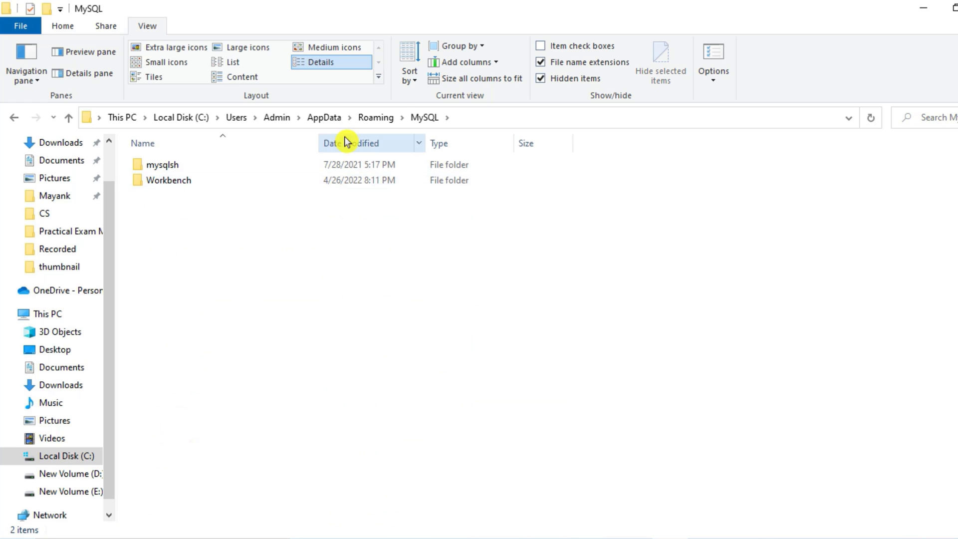
click(376, 118)
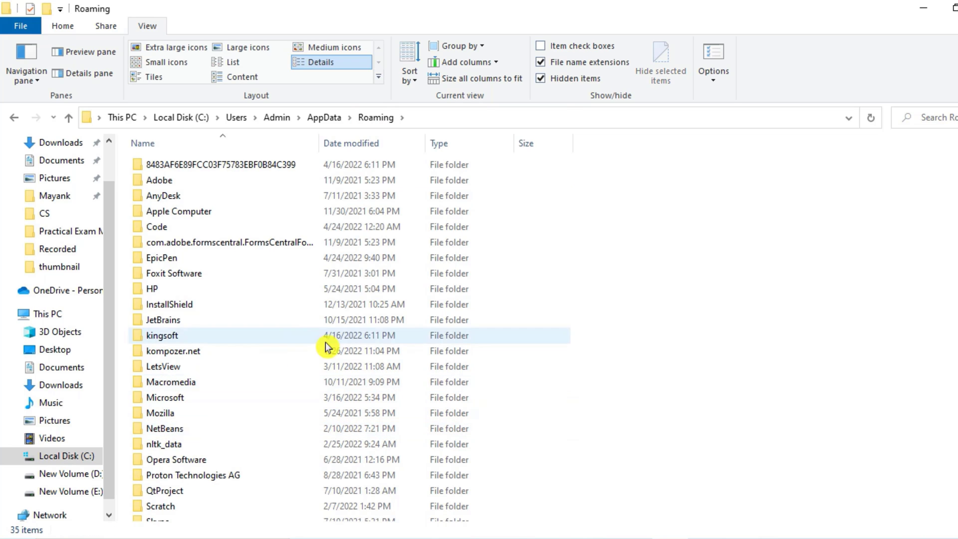
click(164, 397)
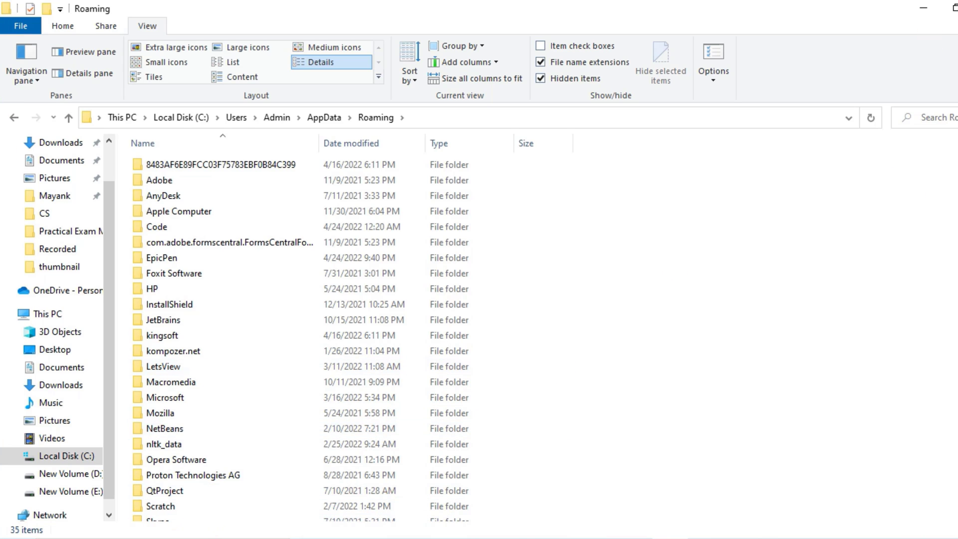
text(m)
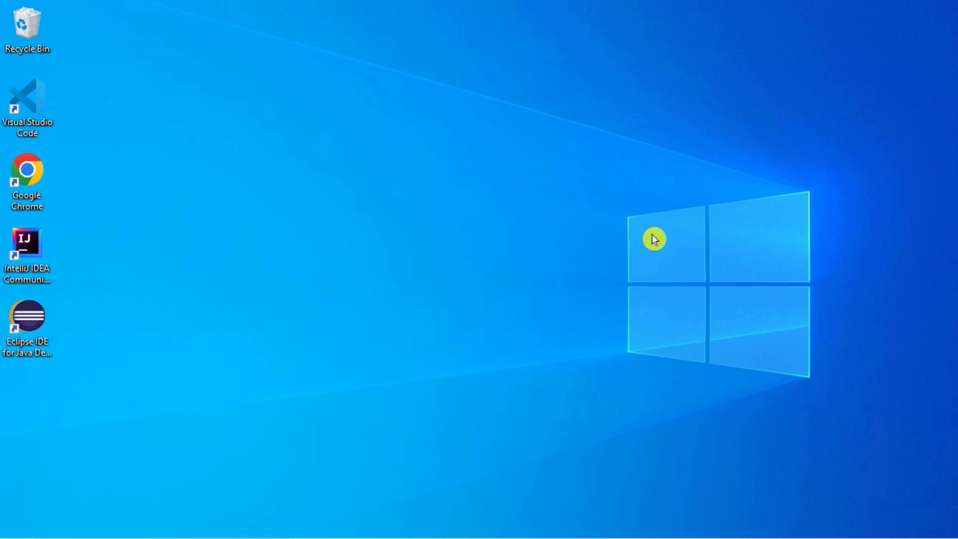
mouse_move(720, 444)
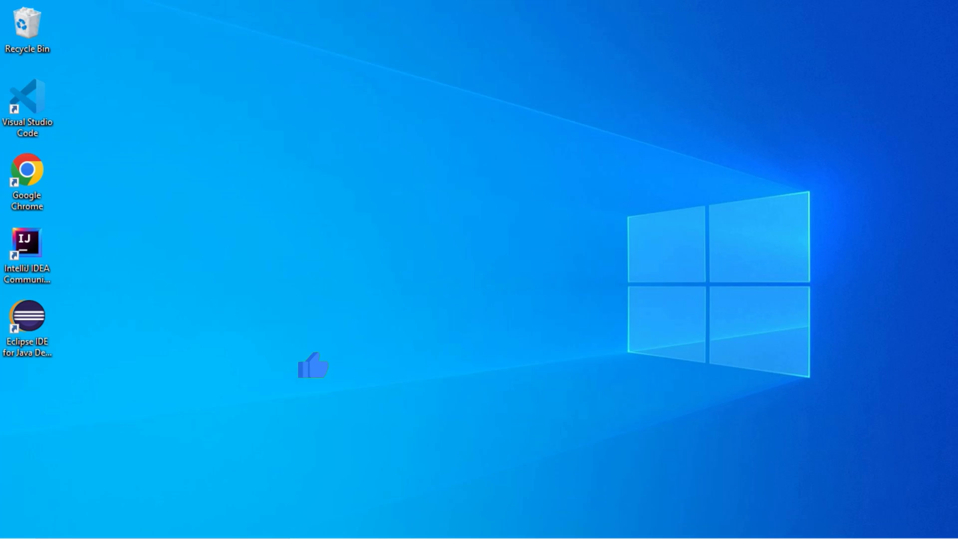
mouse_move(313, 365)
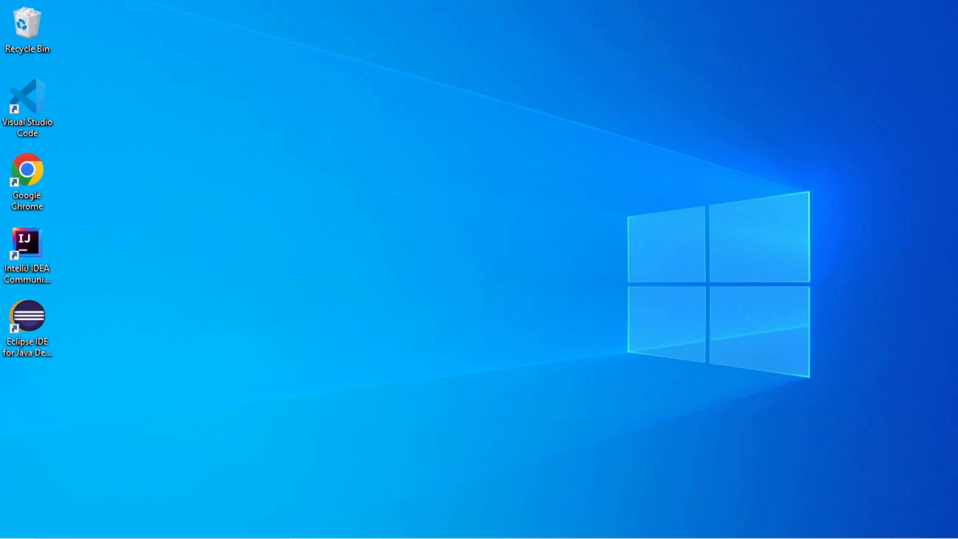